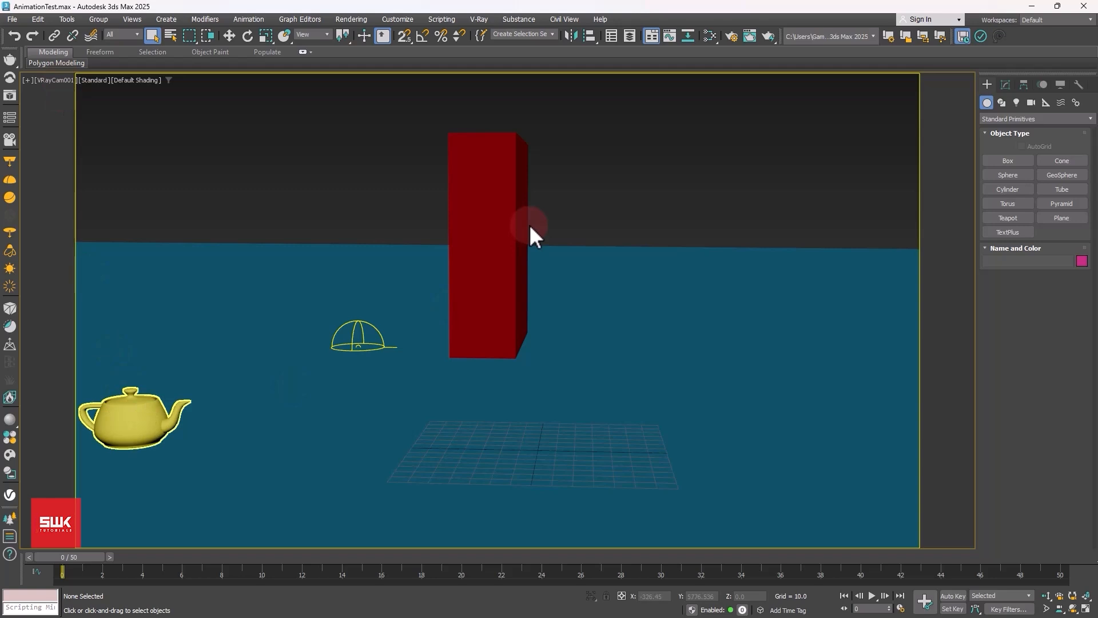
Step: Play and rewind the scene animation, then set the renderer to V-Ray 7
click(872, 596)
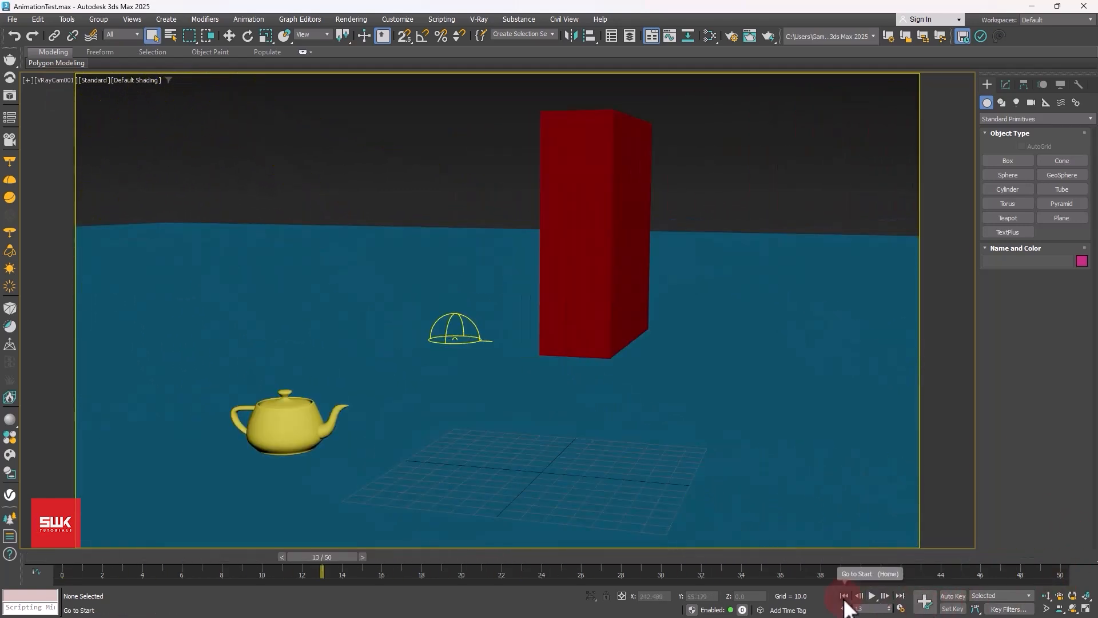
click(844, 596)
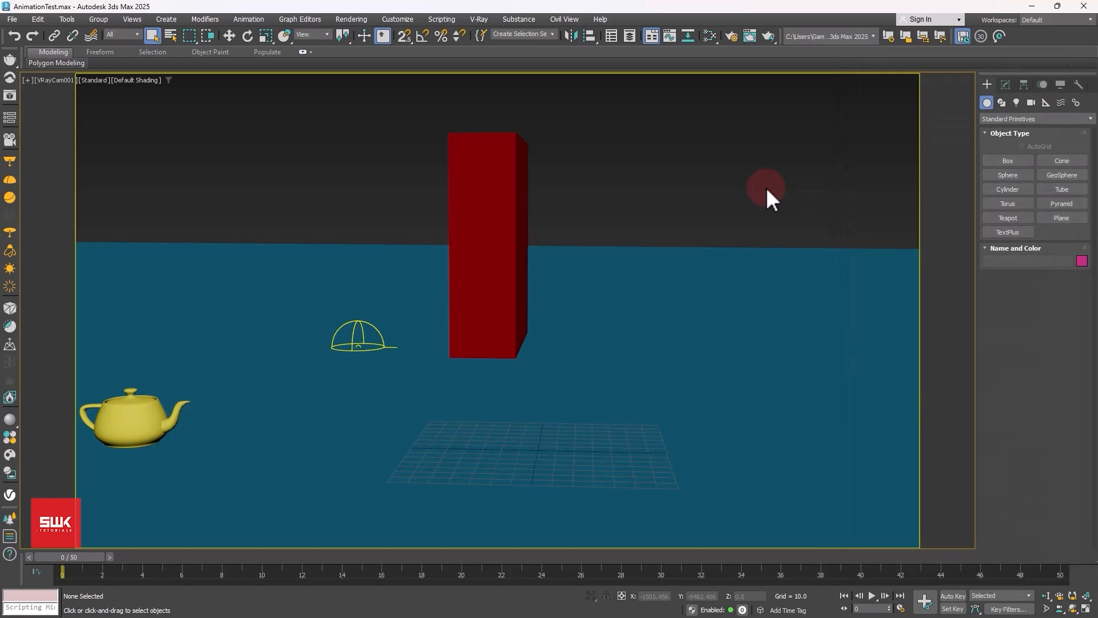
mouse_move(760, 105)
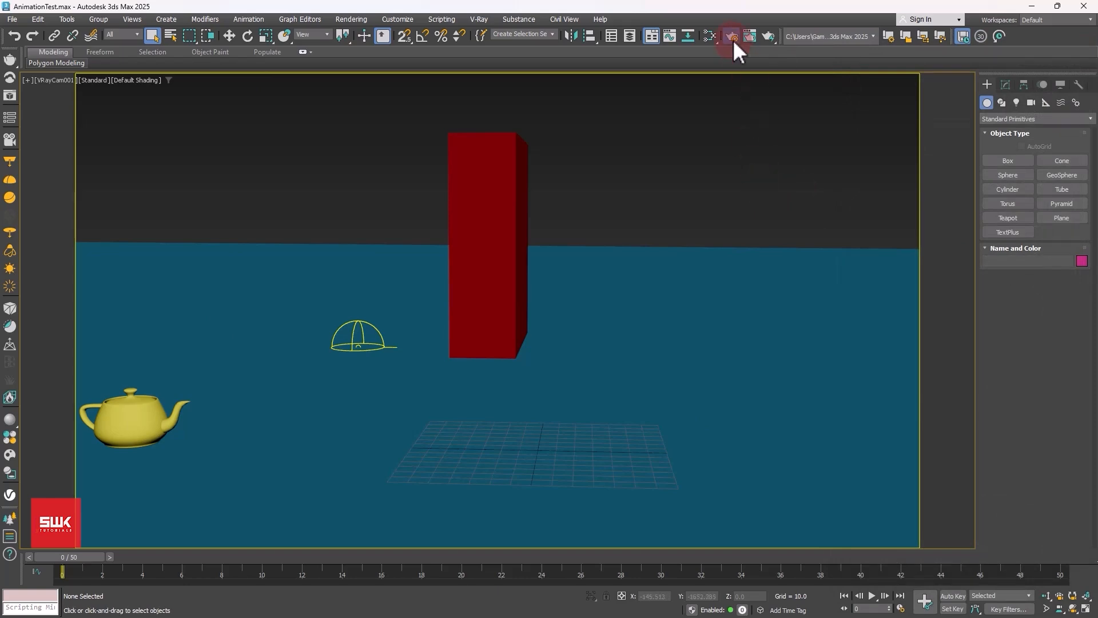
click(730, 35)
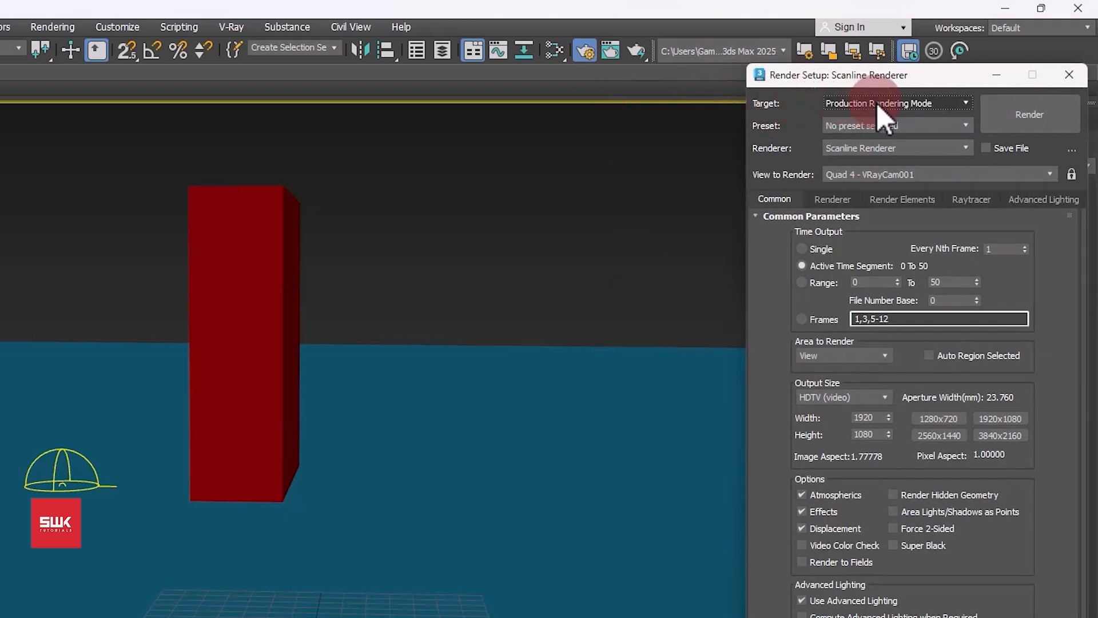
mouse_move(782, 181)
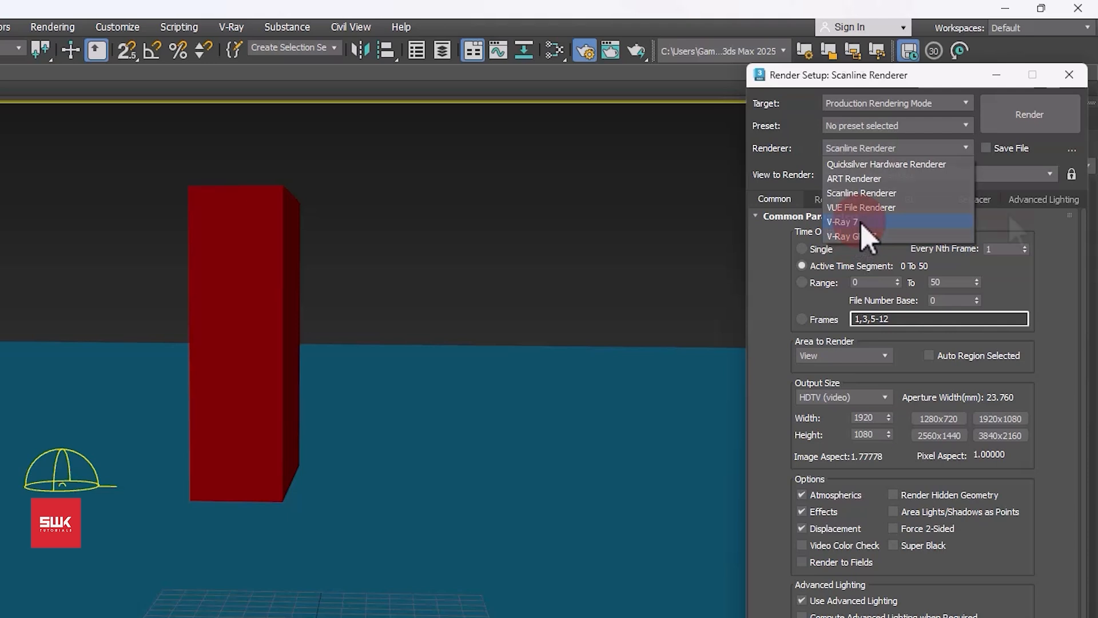
click(843, 222)
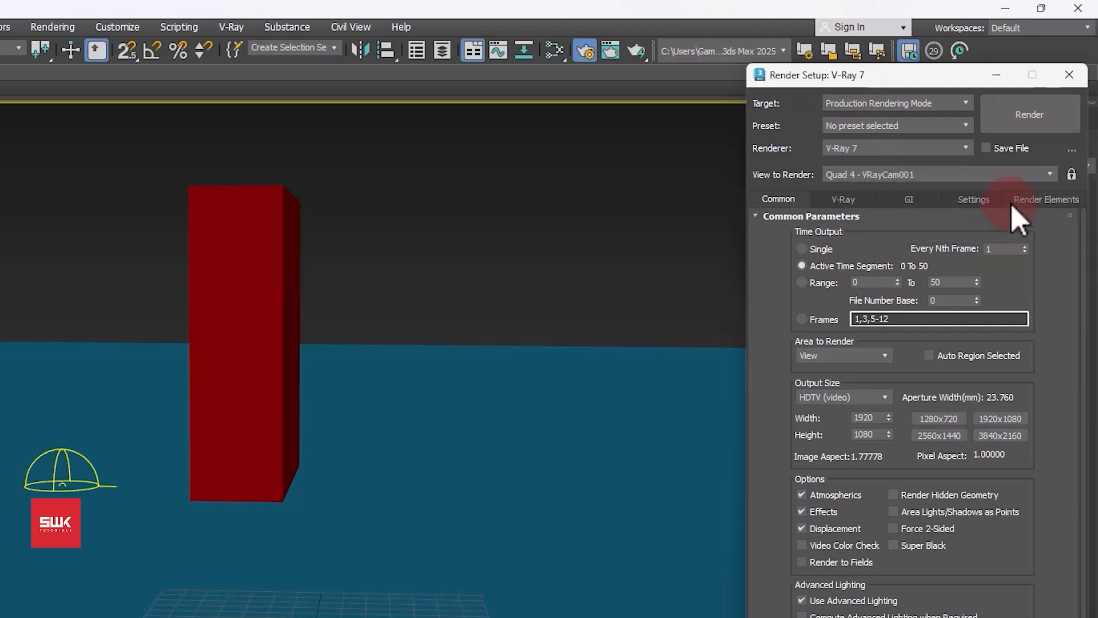
Step: Add a VRayDenoiser render element with Mode set to Only generate render elements
click(1046, 199)
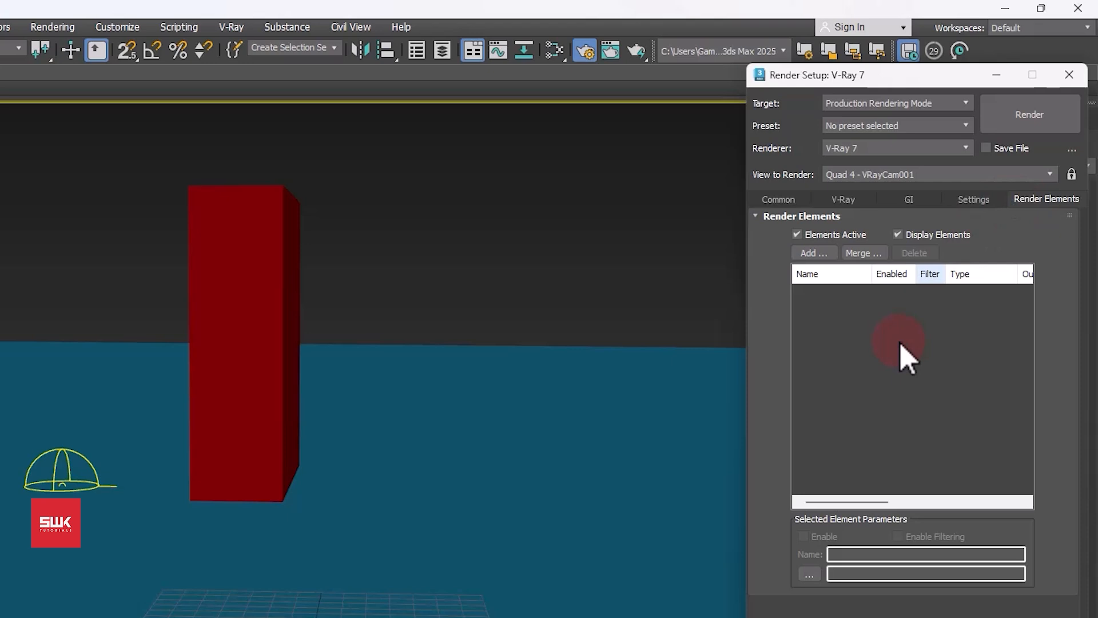
click(813, 253)
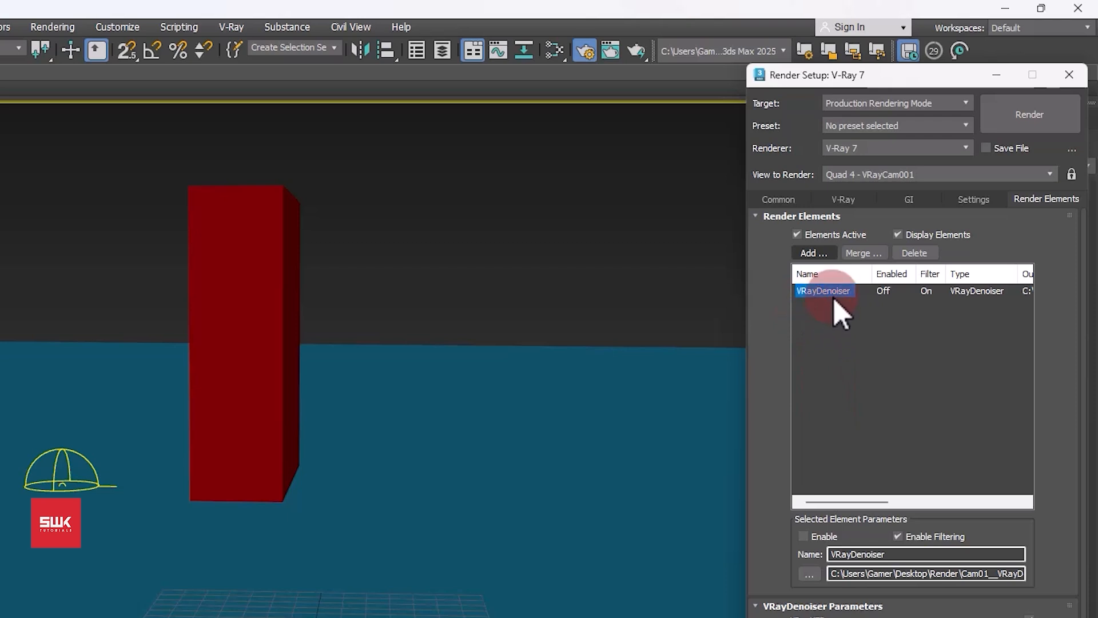
click(810, 253)
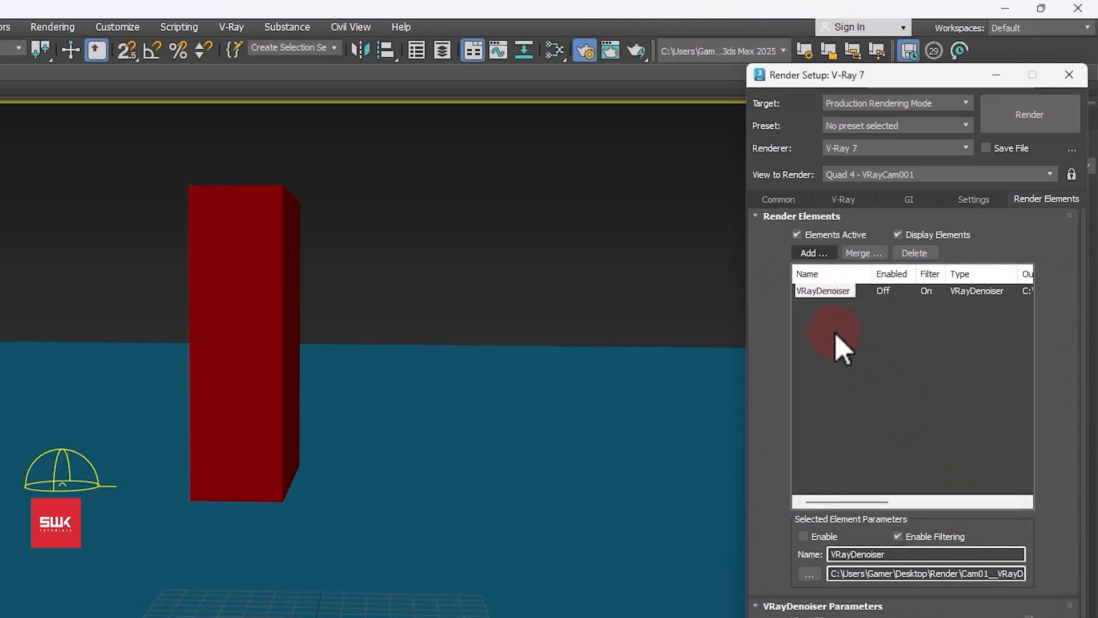
click(824, 291)
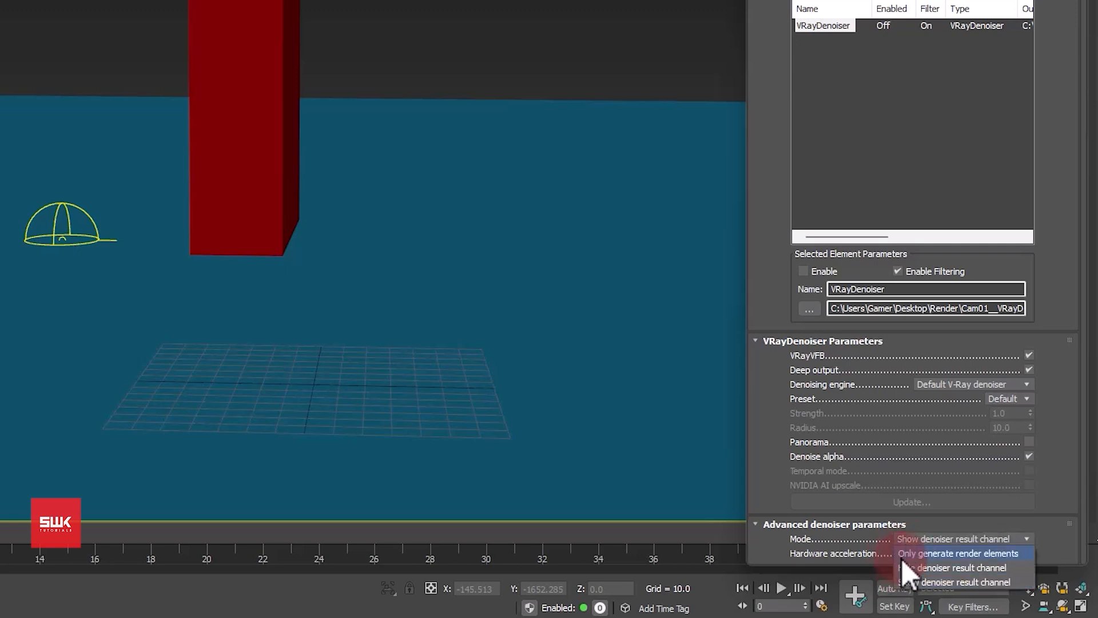
click(961, 553)
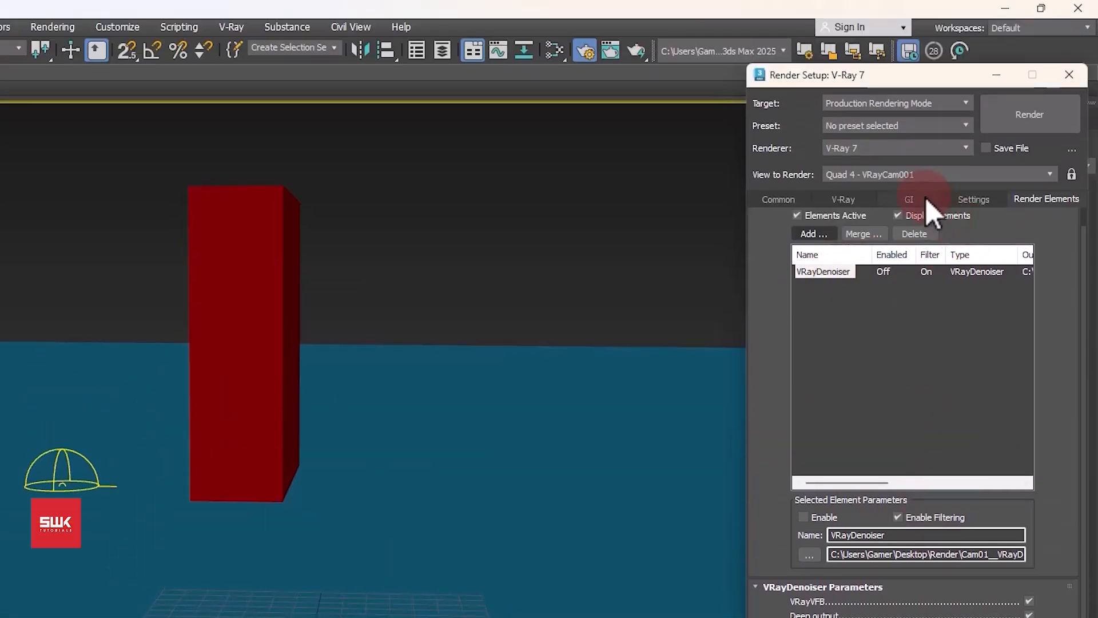
Step: Change the GI tab's Light cache preset from Still to Animation
click(908, 199)
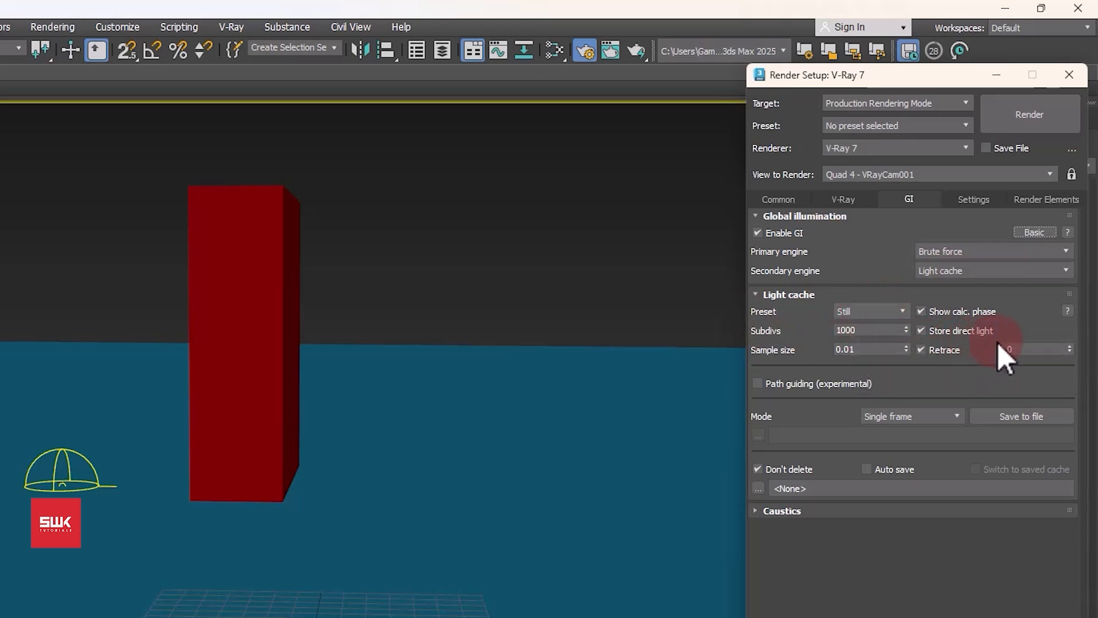
click(902, 311)
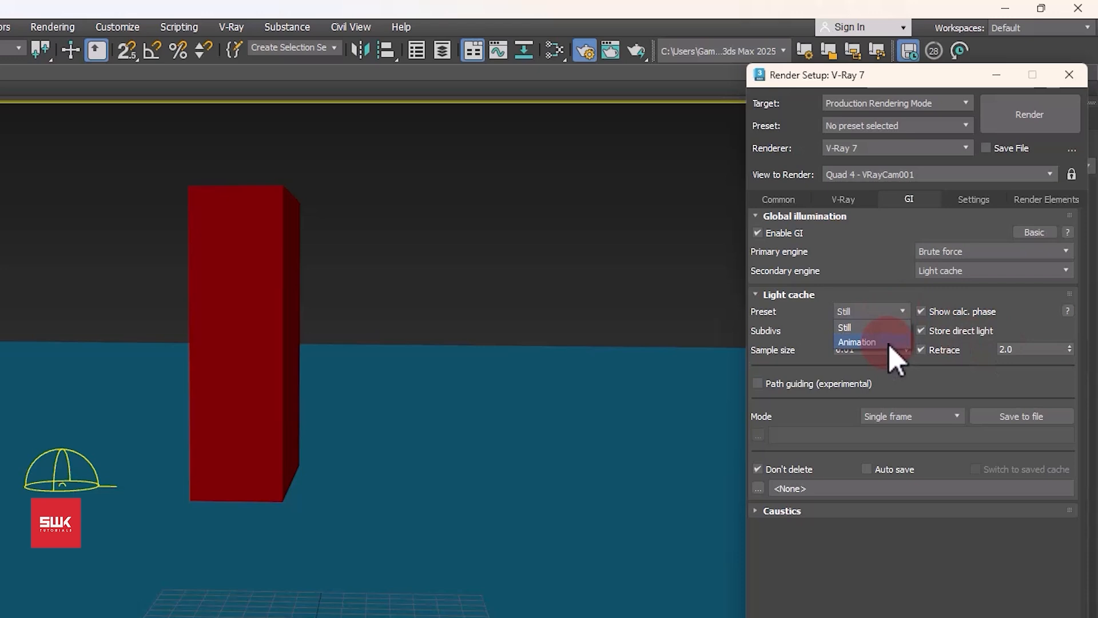
click(857, 342)
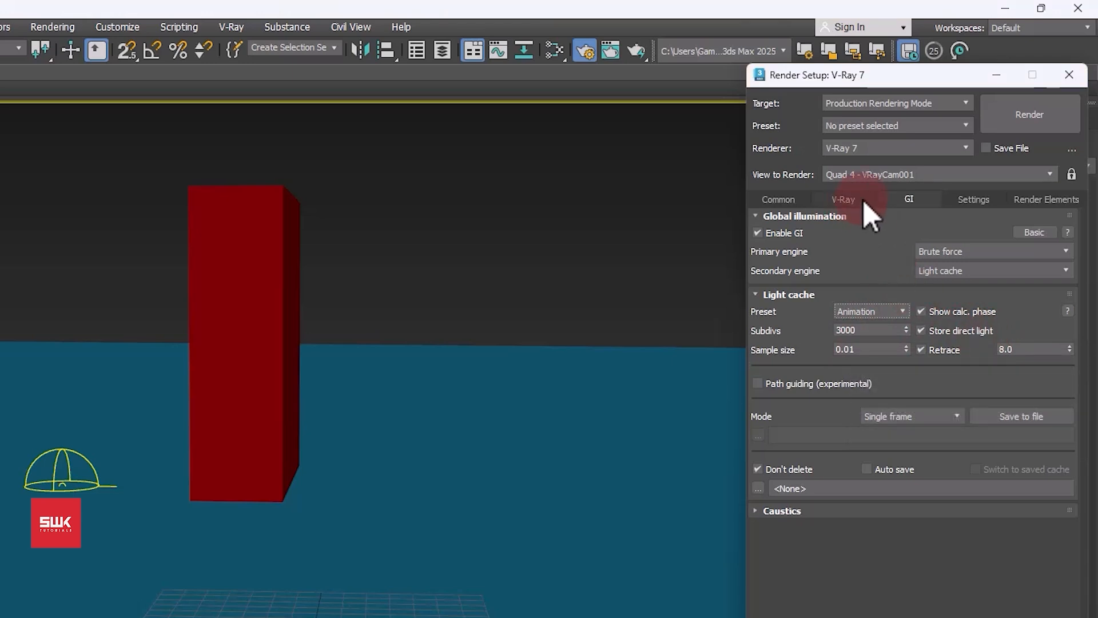
Step: Set noise threshold to 0.01 and switch the image sampler from Progressive to Bucket
click(842, 199)
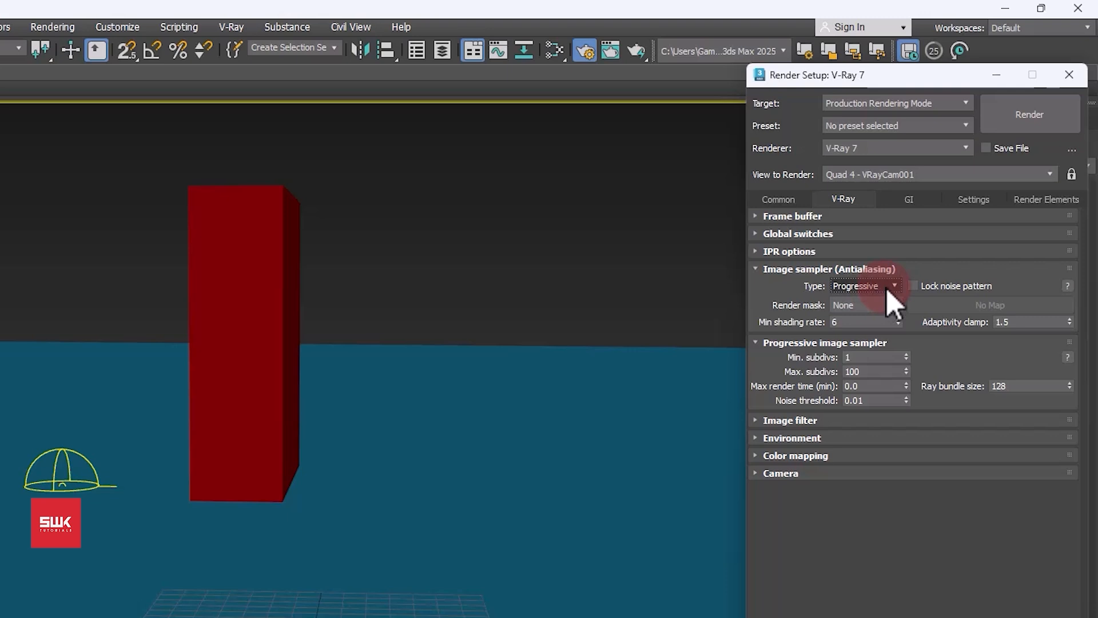
click(865, 285)
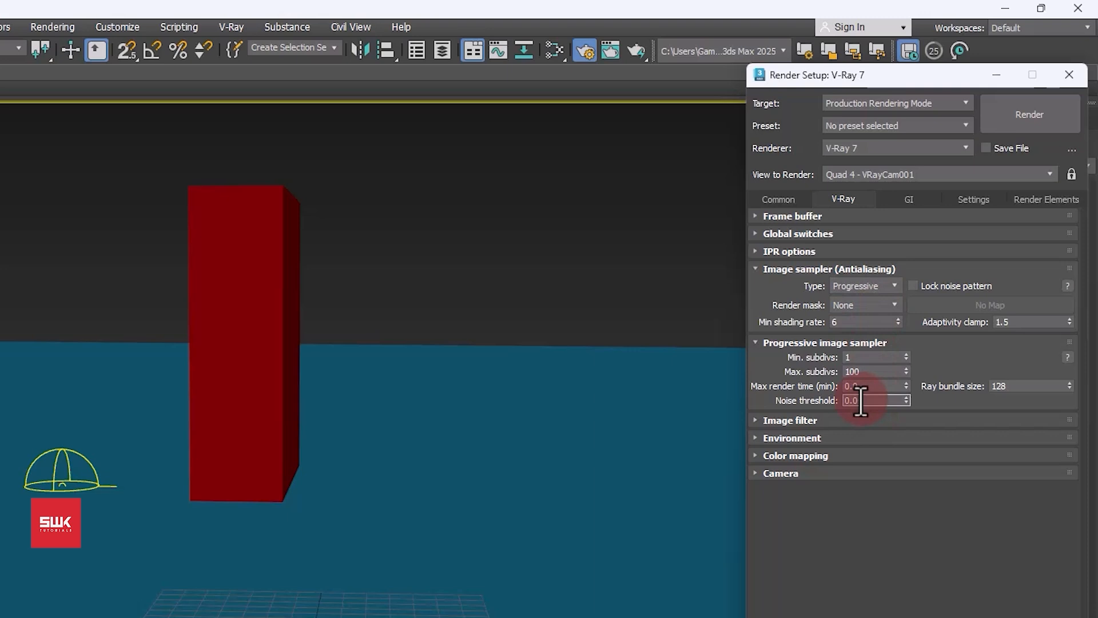
text(0.01)
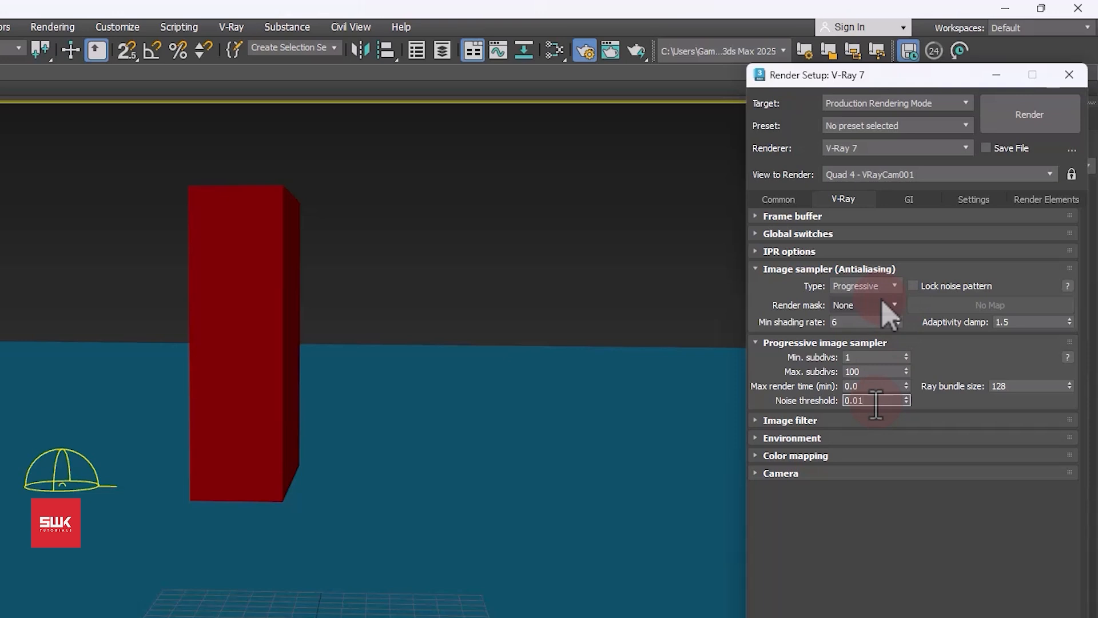
click(864, 284)
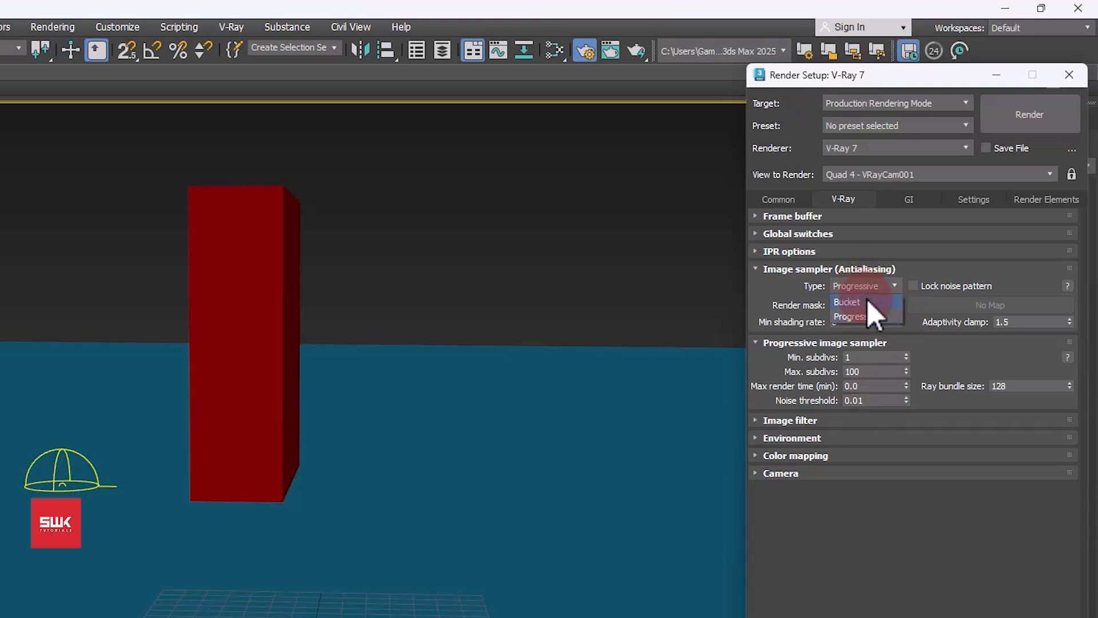
click(848, 302)
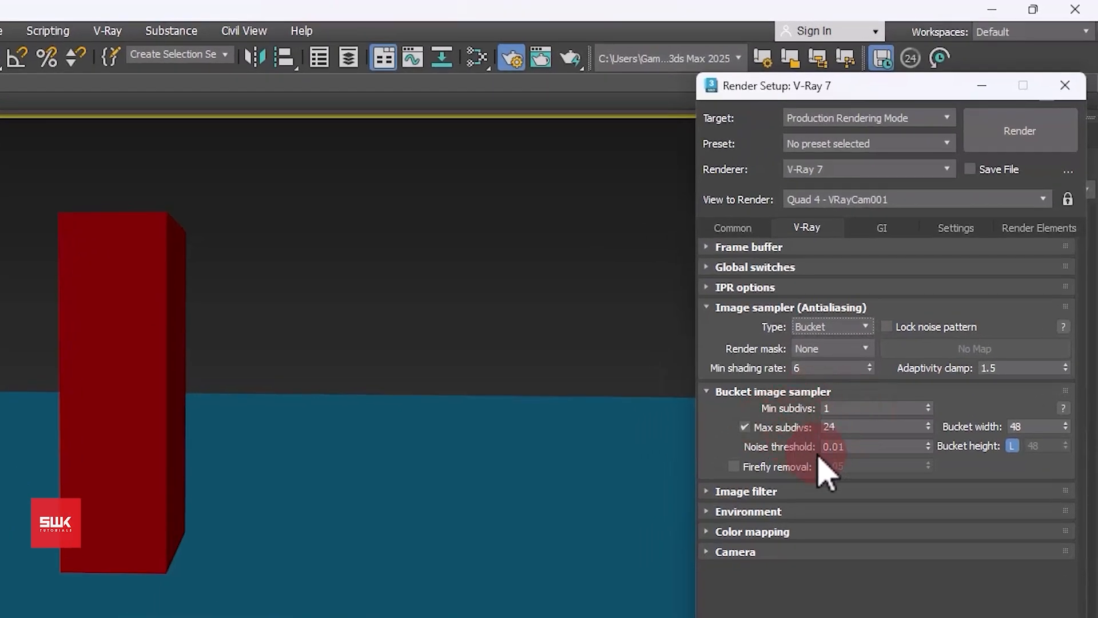
mouse_move(872, 408)
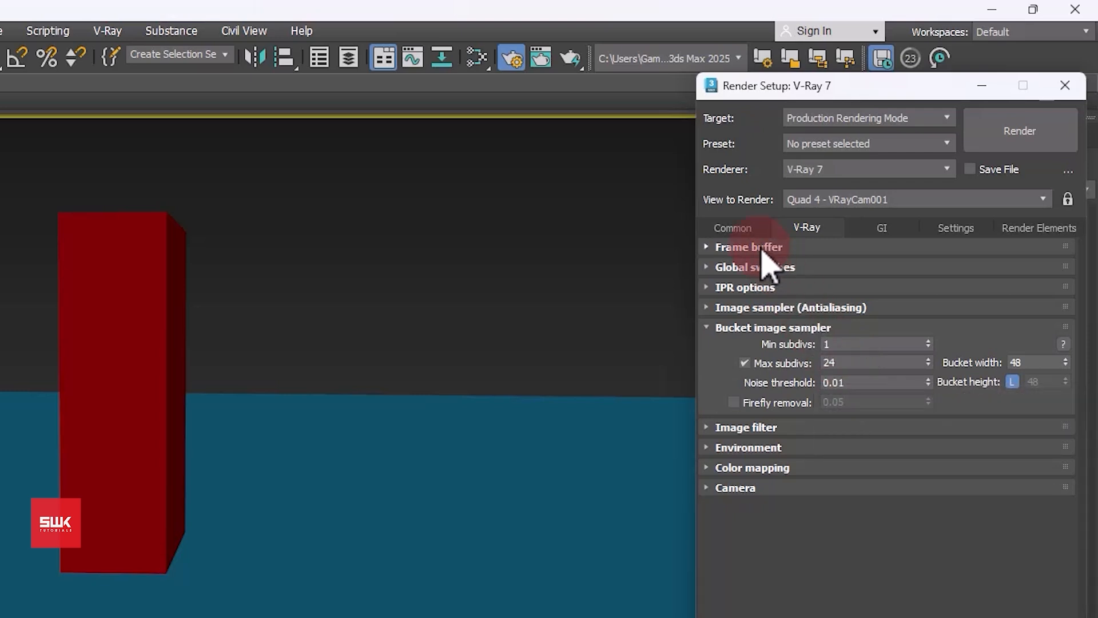
Step: Enable V-Ray raw image file output in the Frame buffer rollout and browse for its path
click(748, 247)
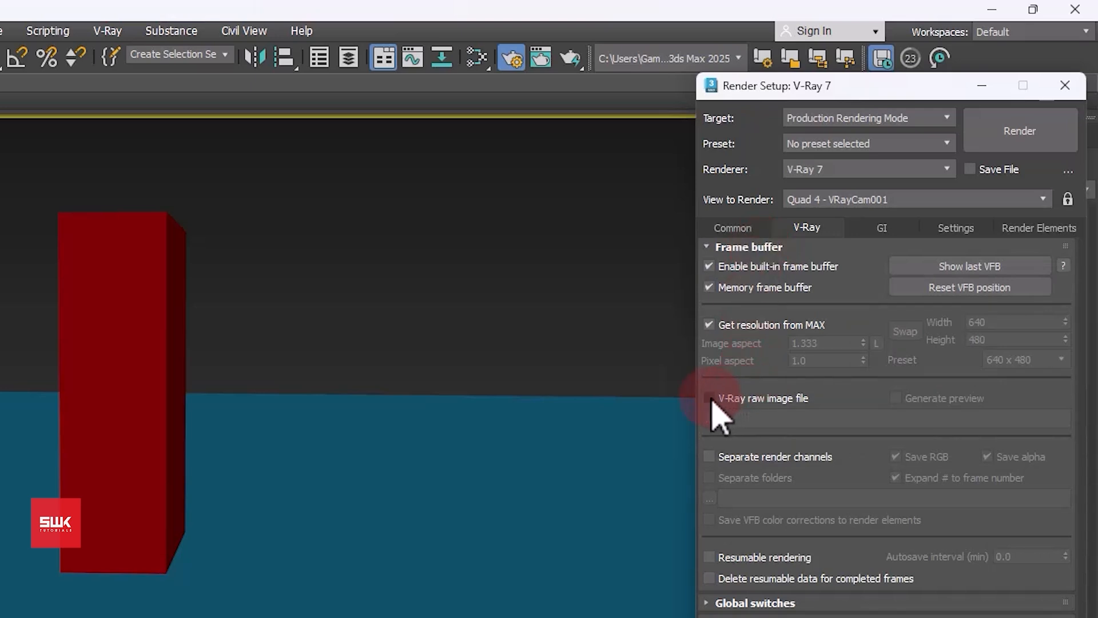
click(708, 398)
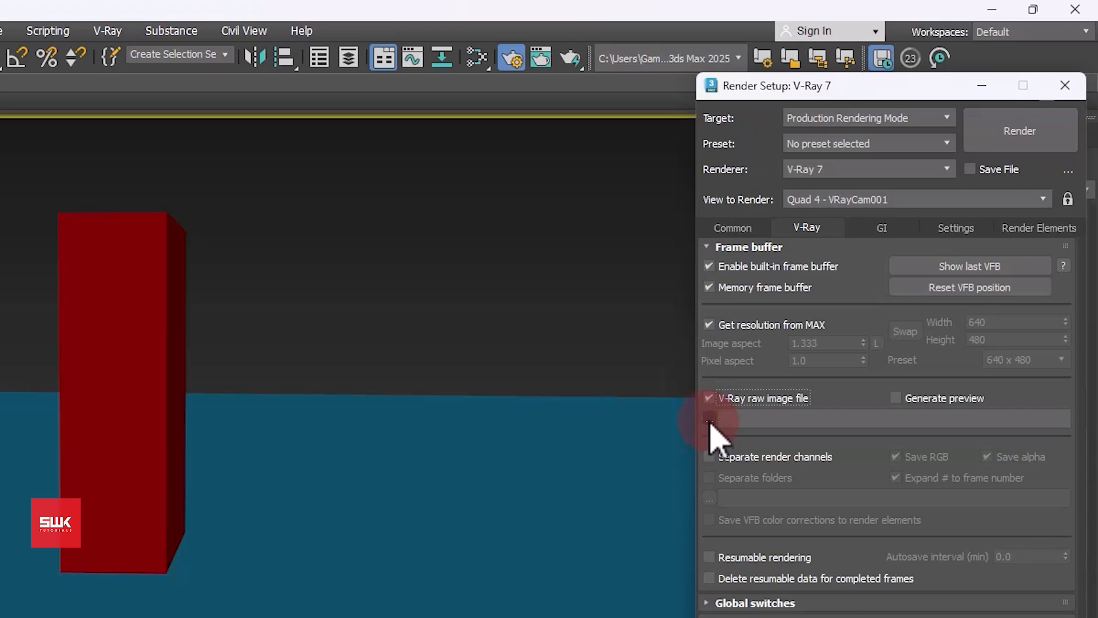
click(709, 420)
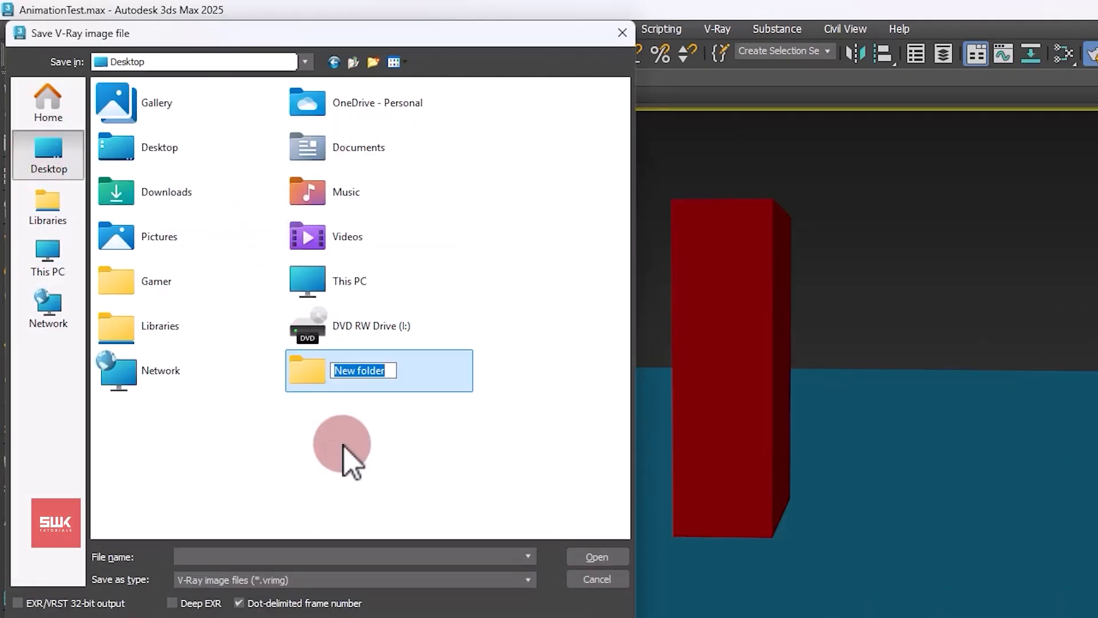
Step: Create a Desktop Cam01 folder and save the raw output there as OpenEXR Cam01_.exr
text(Cam01)
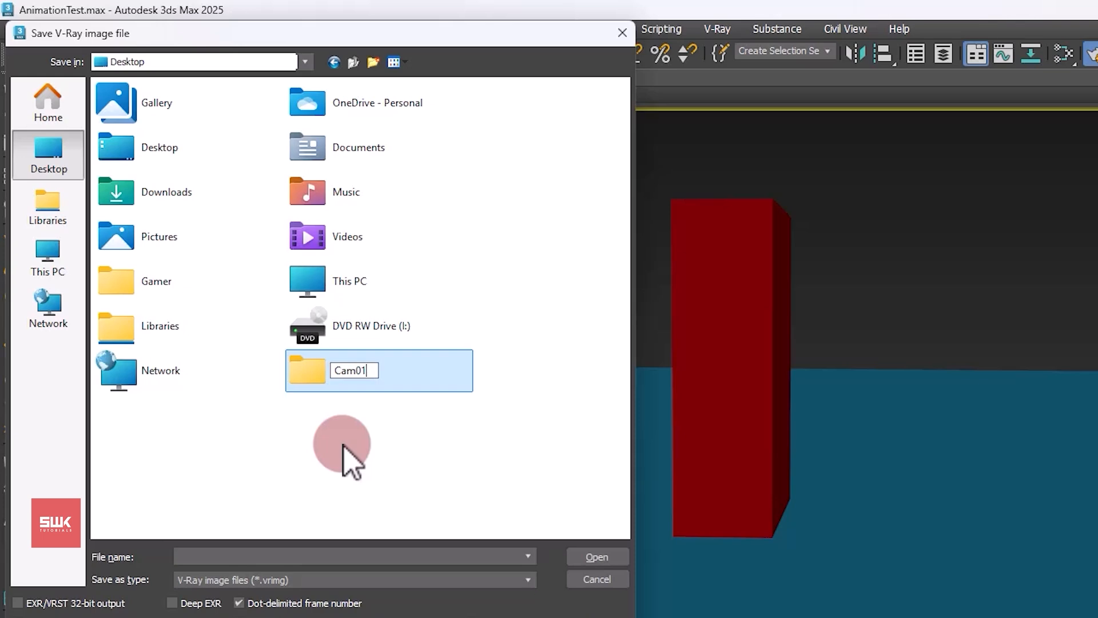
double_click(347, 370)
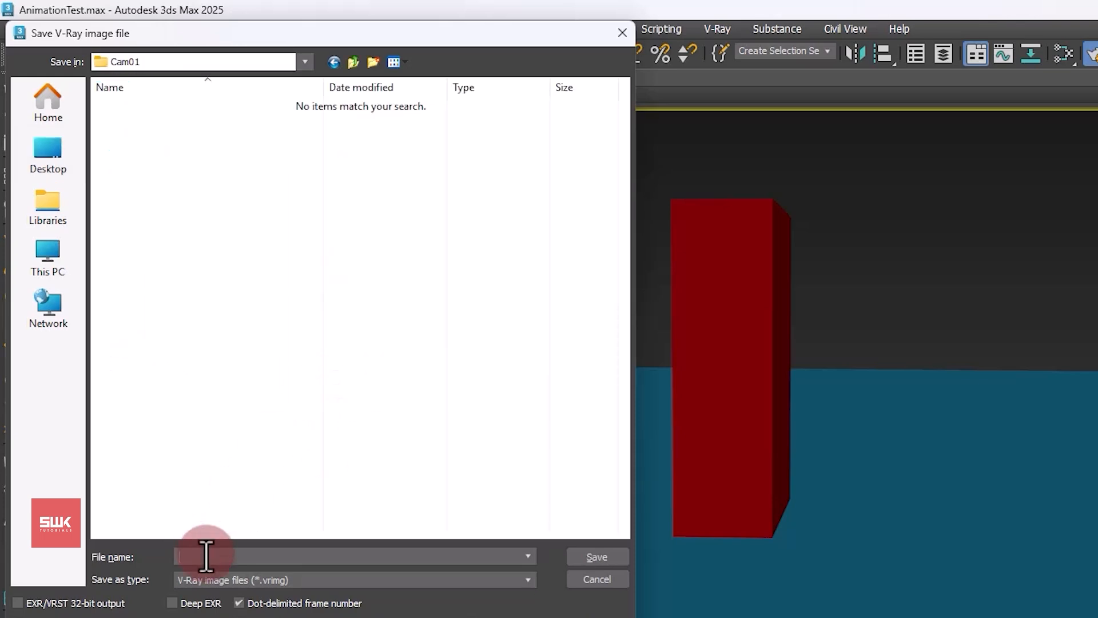
click(494, 540)
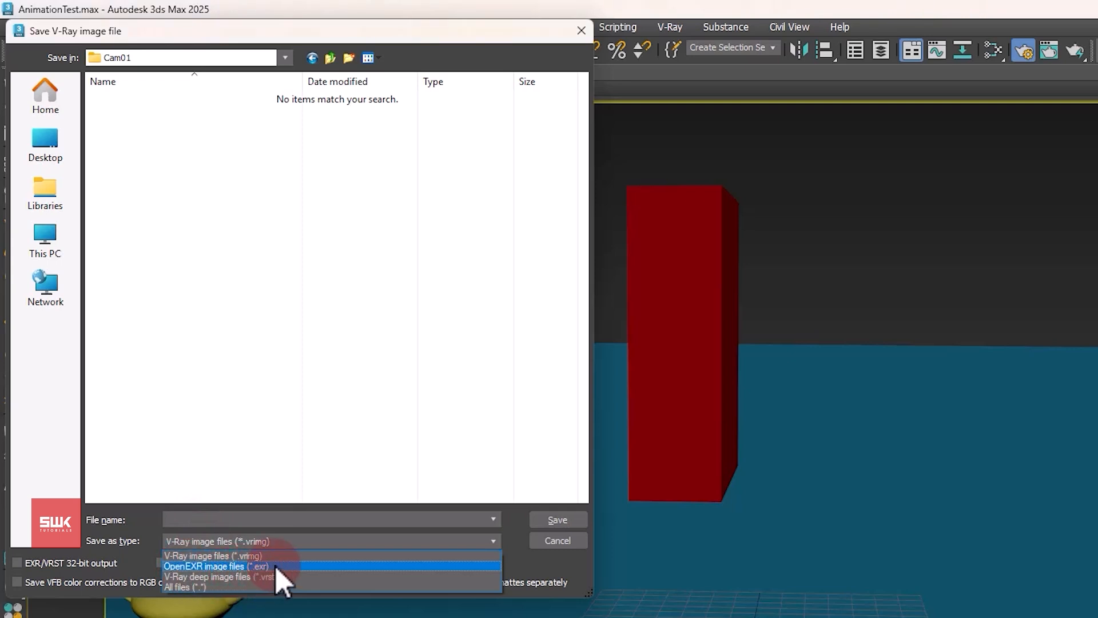
click(203, 566)
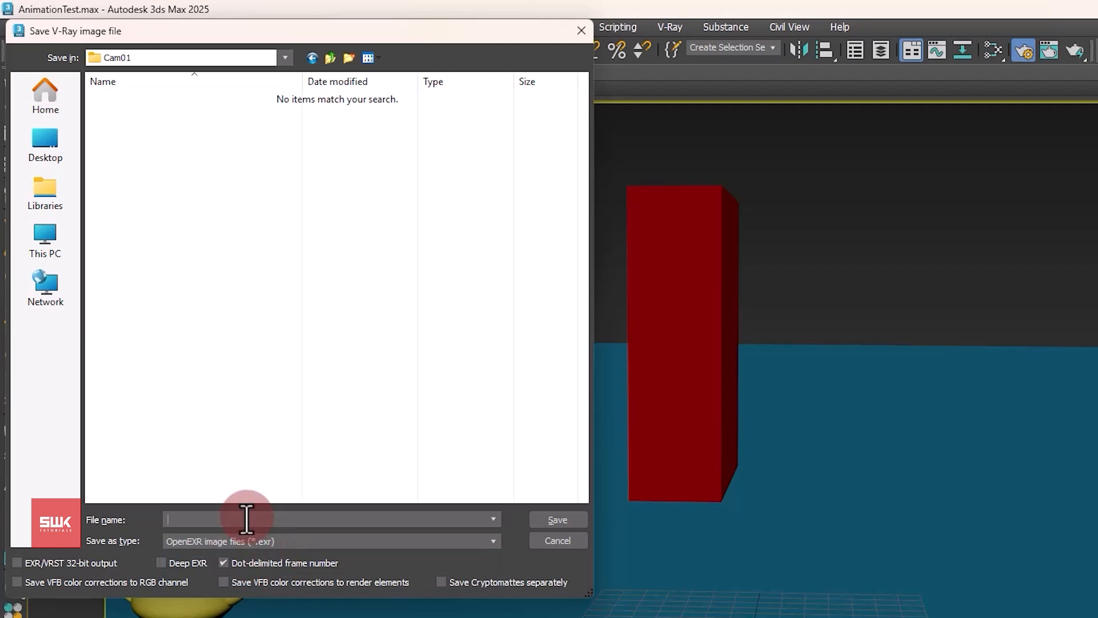
text(Cam01_)
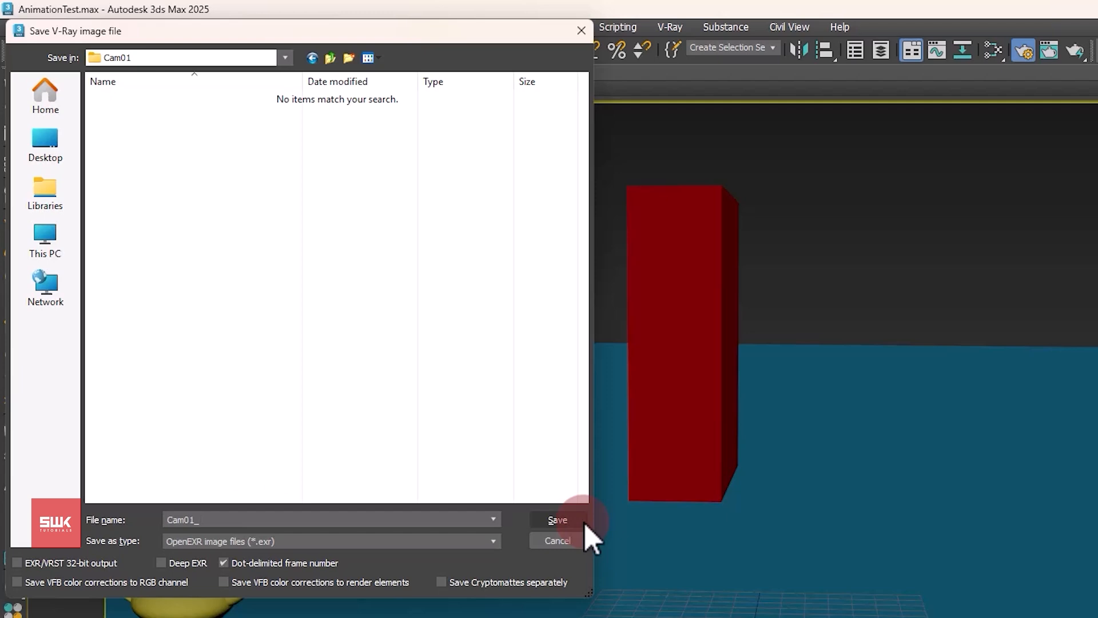
click(557, 520)
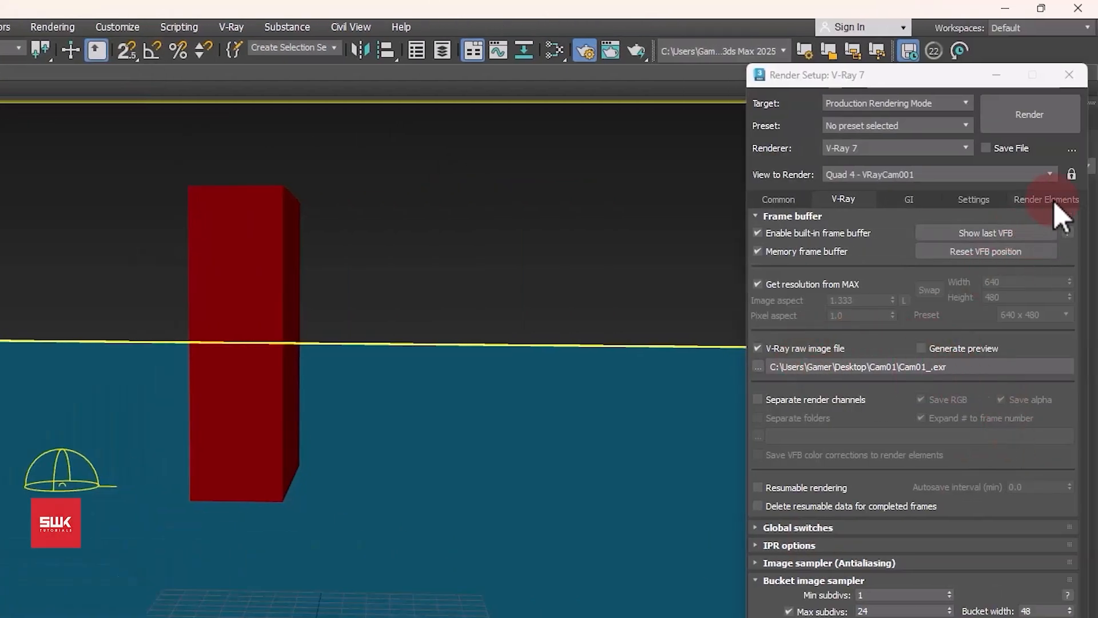
click(1046, 199)
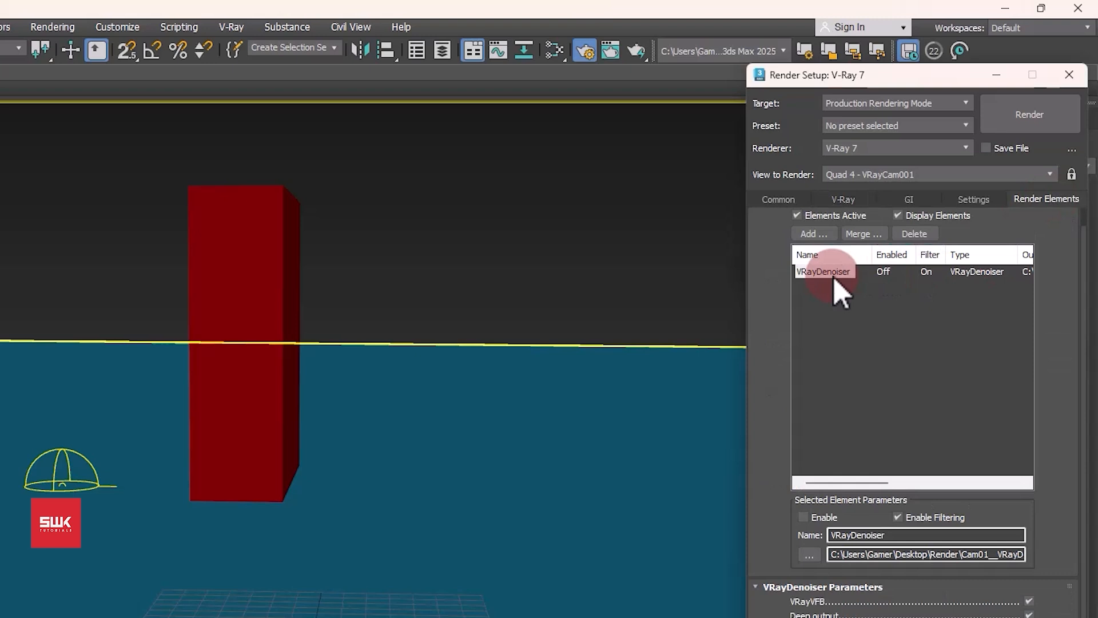
click(842, 199)
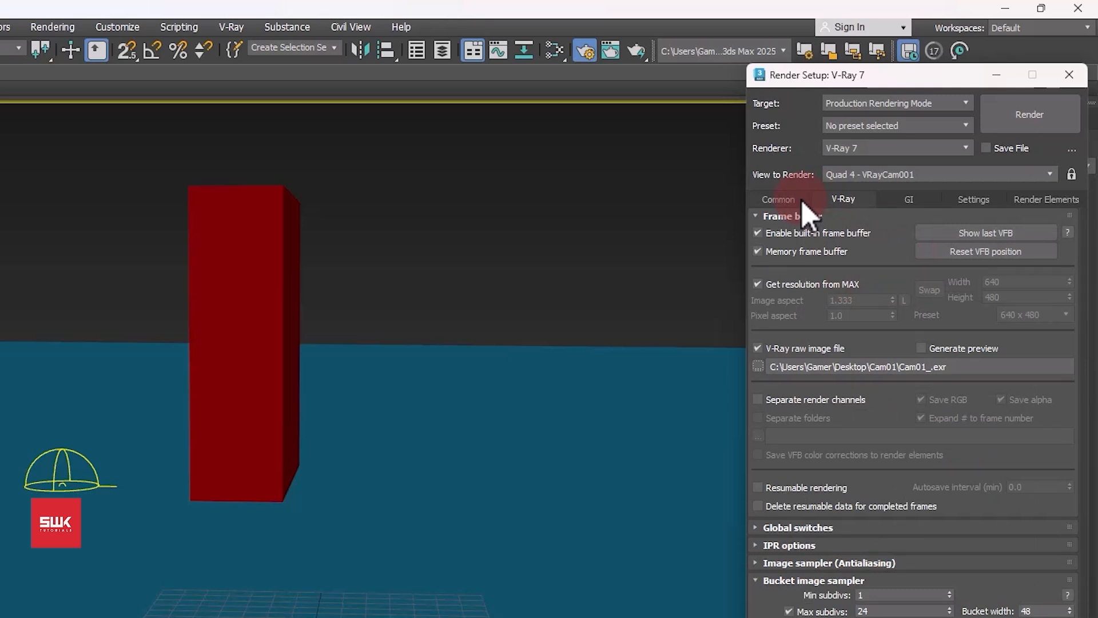
Step: On the Common tab, render the Active Time Segment at 1920x1080
click(778, 199)
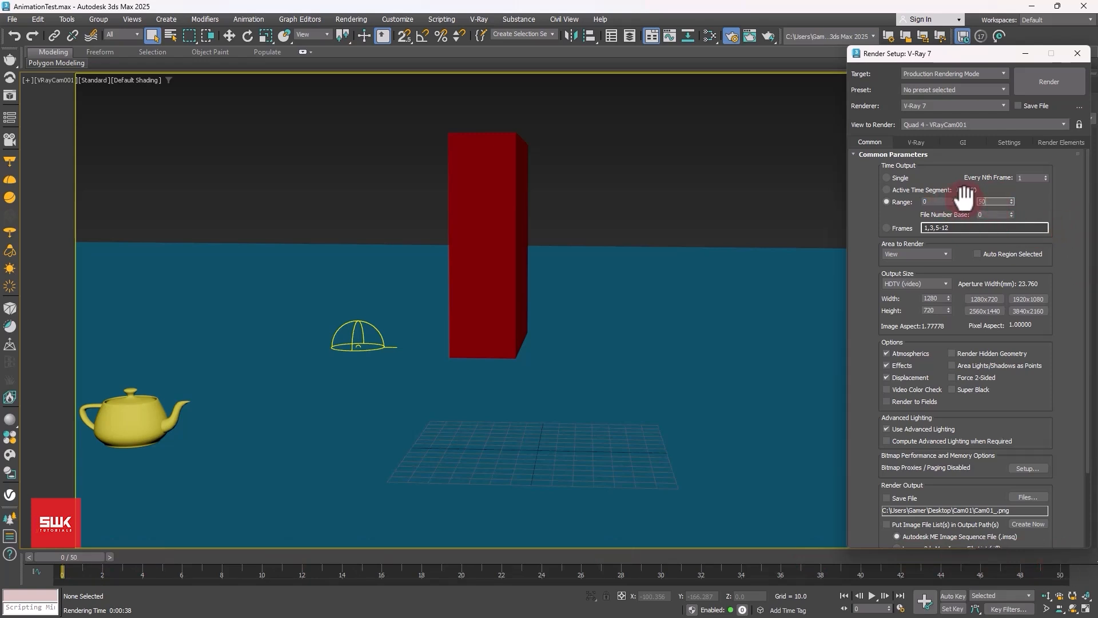
click(887, 190)
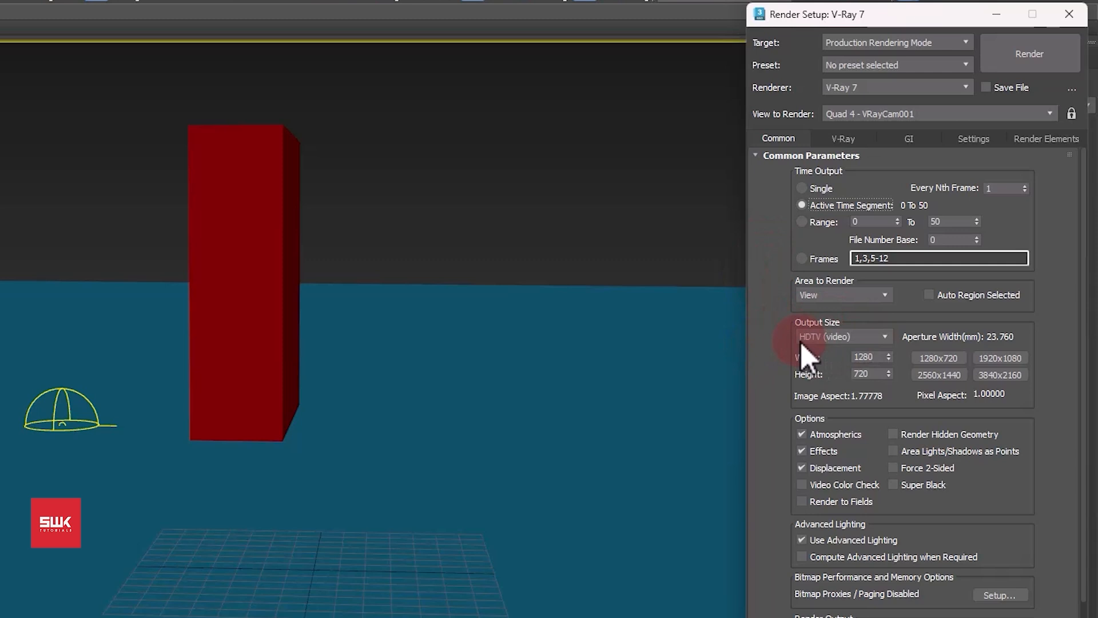
mouse_move(834, 361)
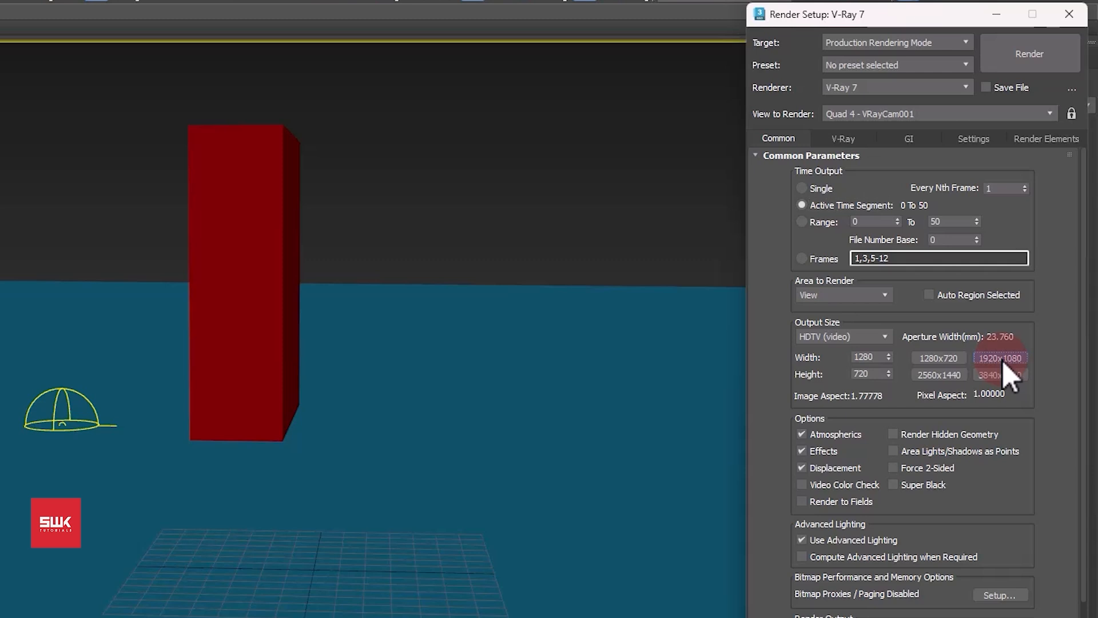
click(1001, 358)
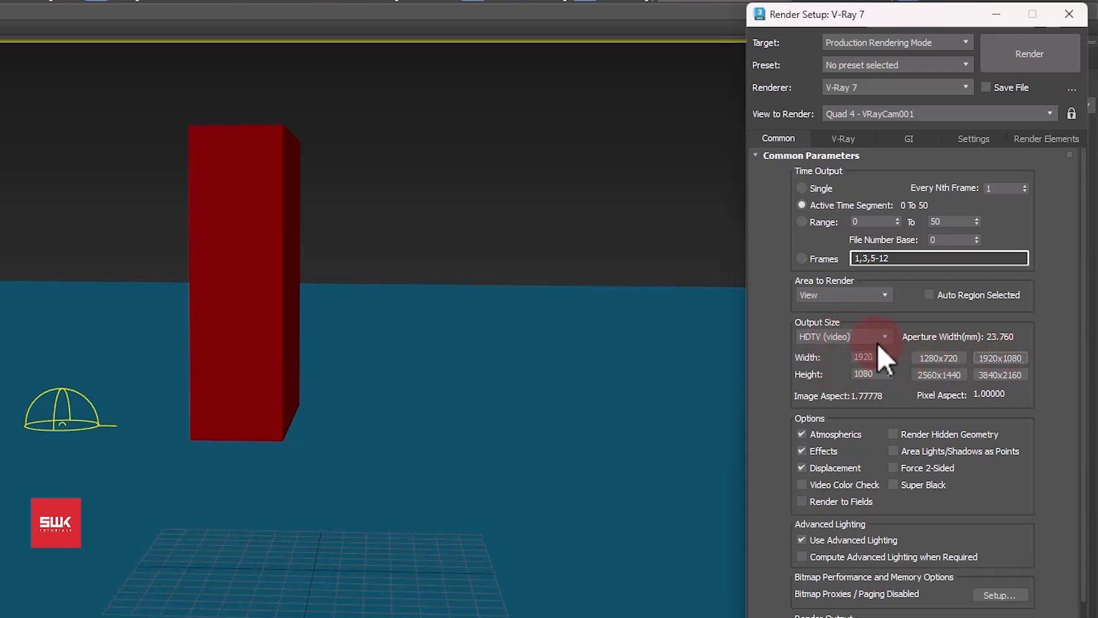
scroll(down, 3)
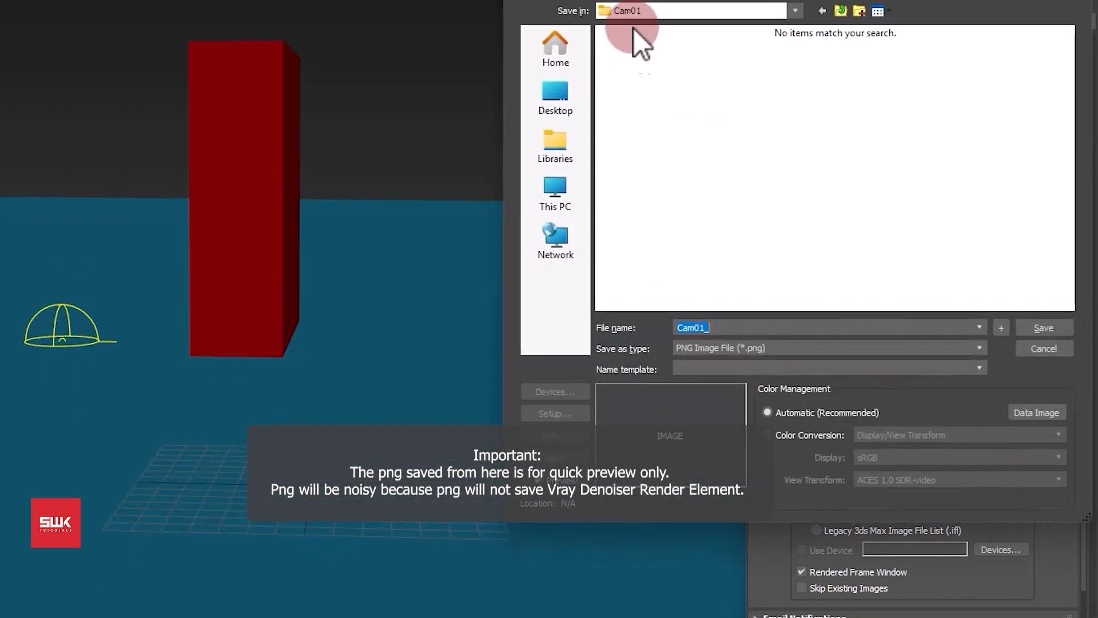
mouse_move(728, 308)
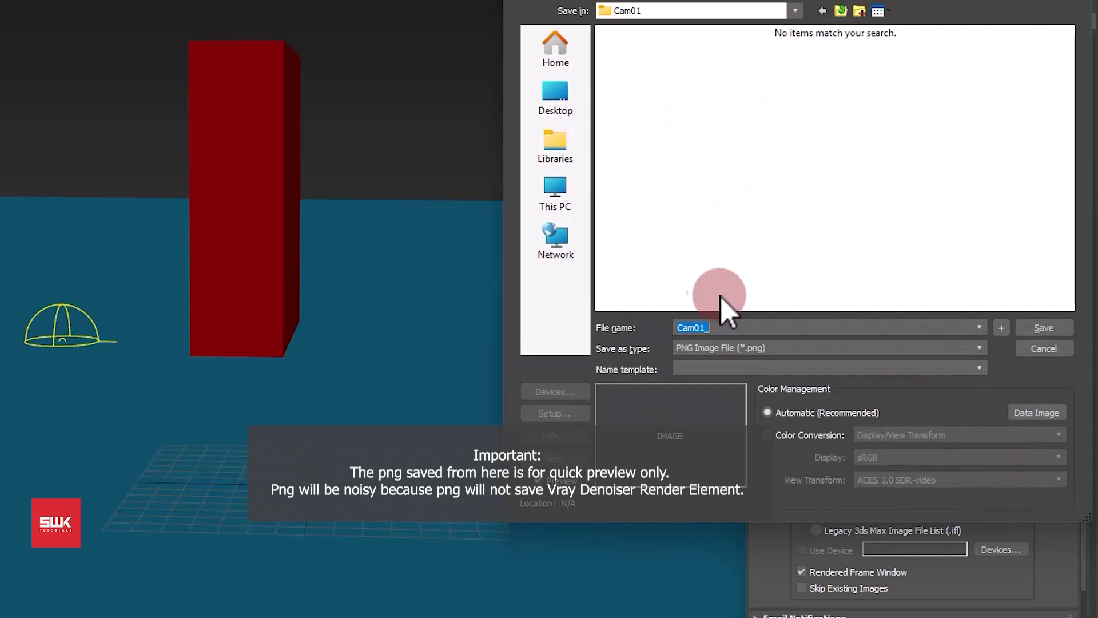
Step: Save render output as PNG Cam01_.png in the Desktop Cam01 folder
click(728, 327)
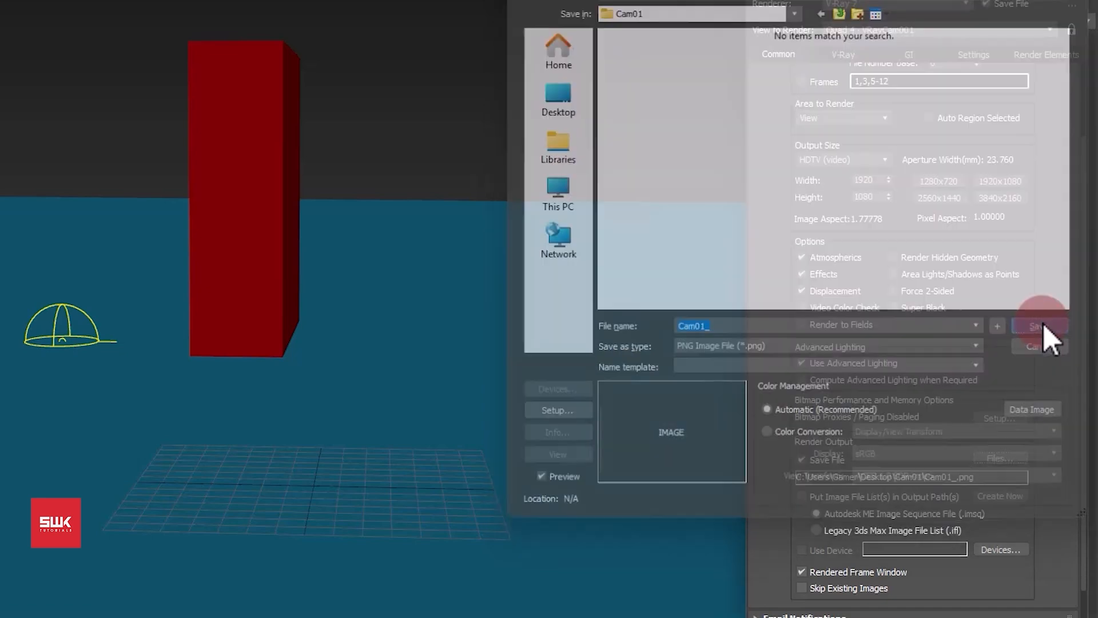
click(1039, 326)
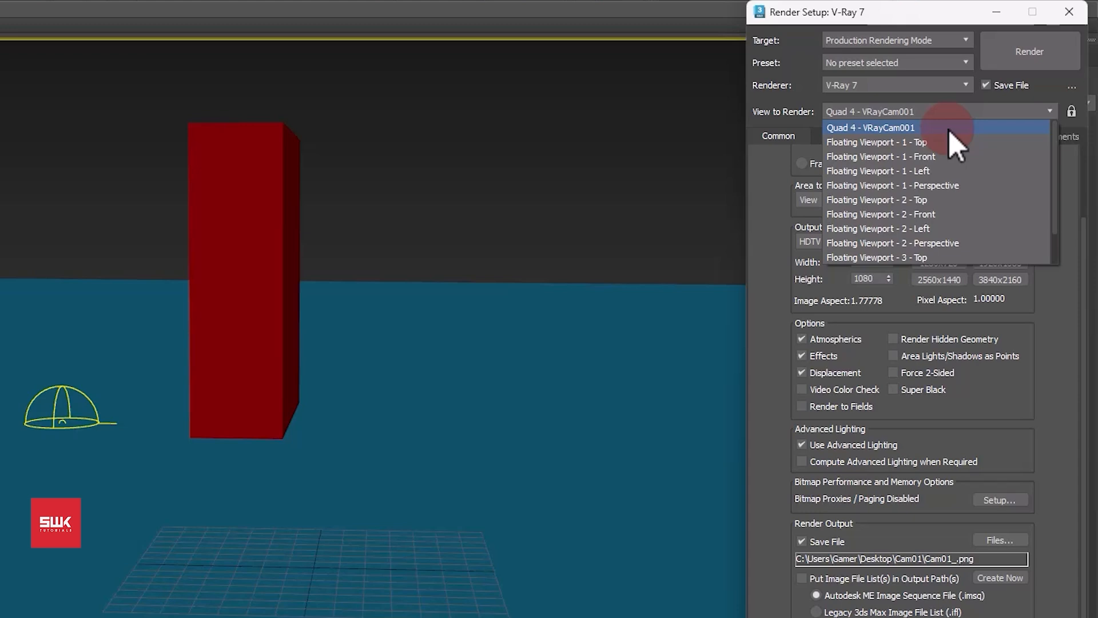
Step: Check View to Render is Quad 4 - VRayCam001 and start the render
click(870, 128)
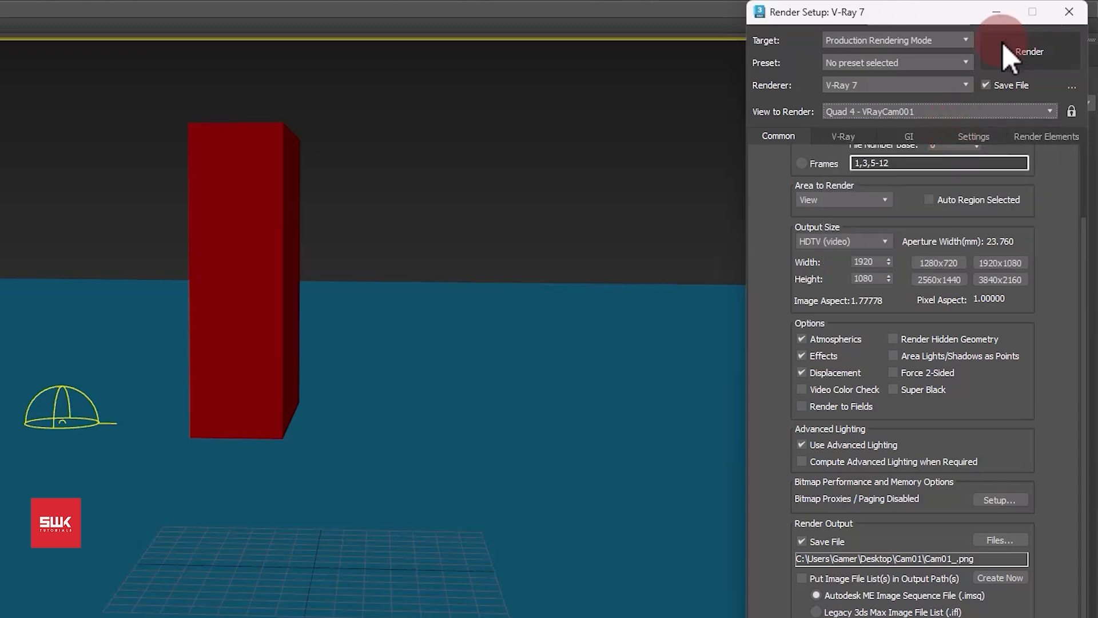
click(1028, 51)
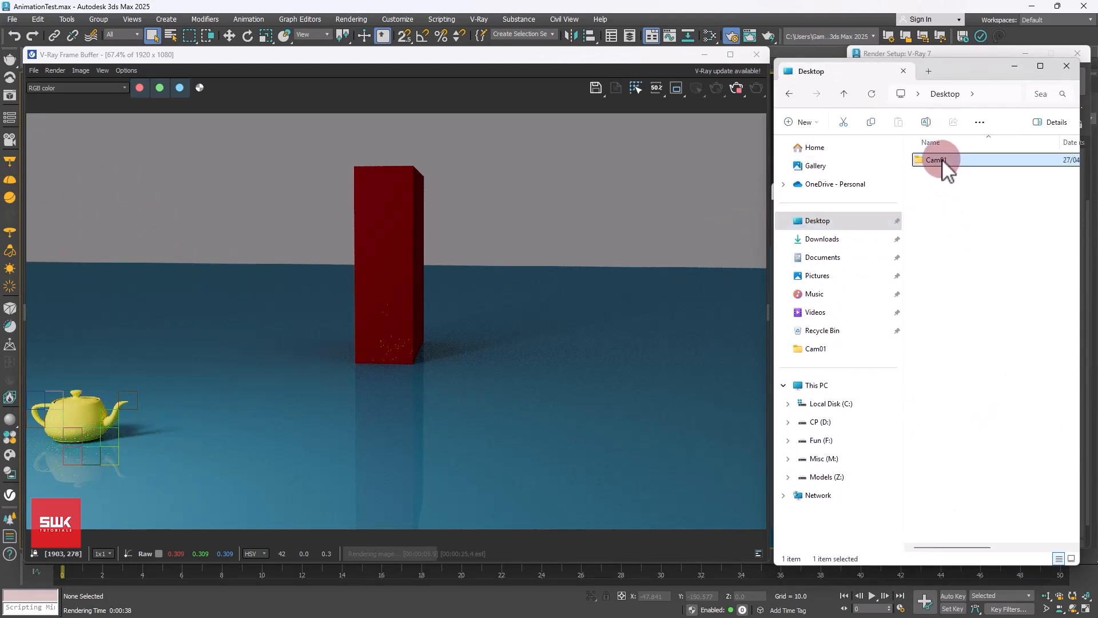
Step: Open Desktop\Cam01, inspect the first EXR and PNG frames, and search for 'denoiser tool'
double_click(937, 160)
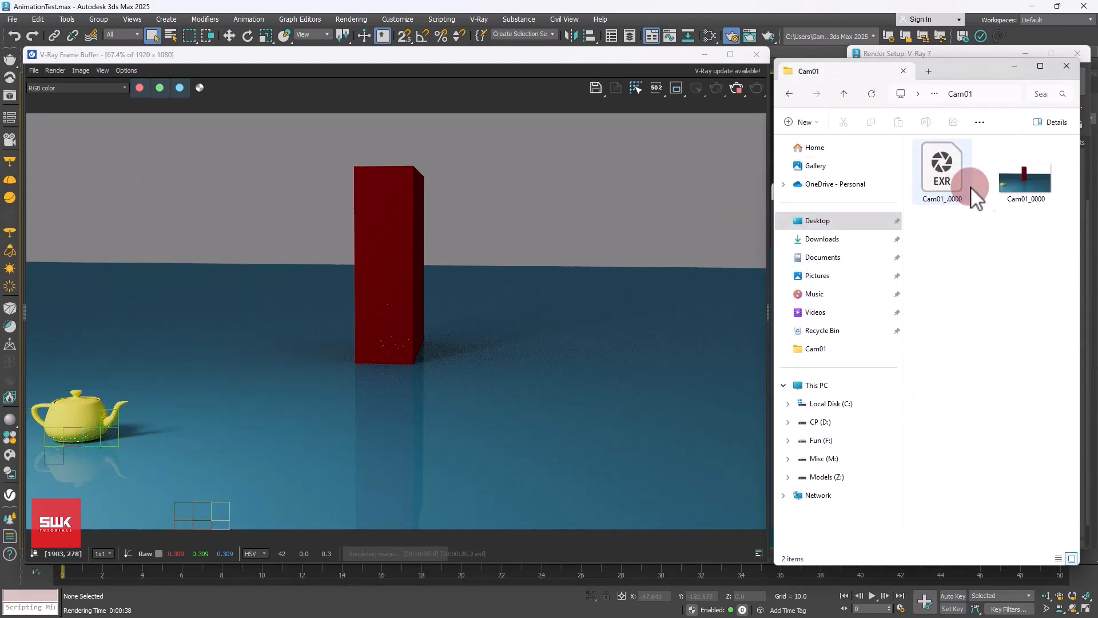
click(942, 171)
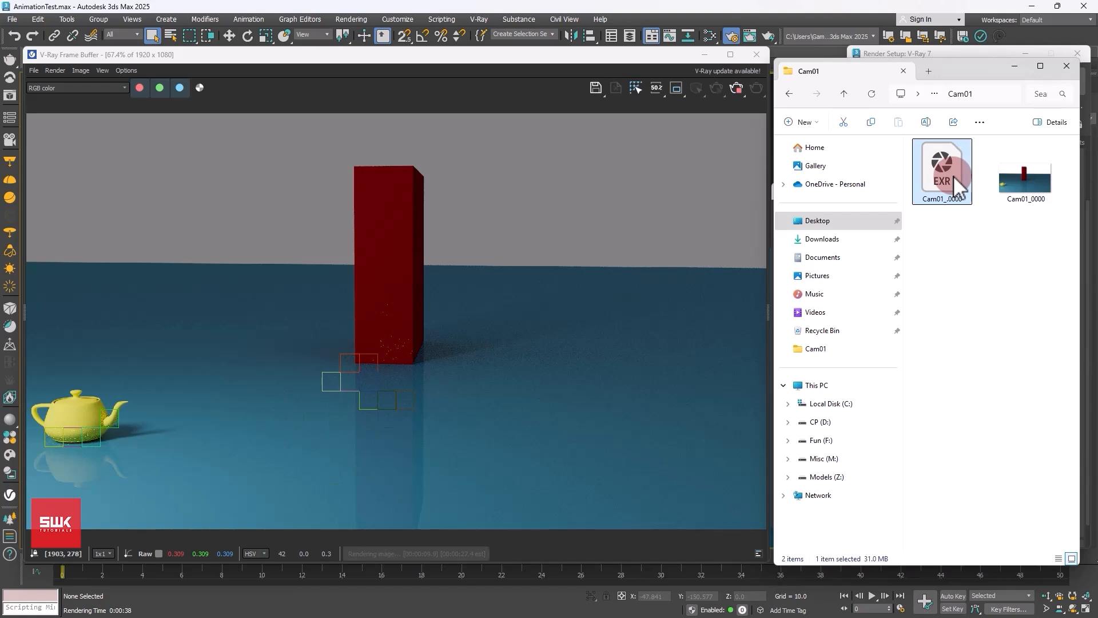
mouse_move(942, 168)
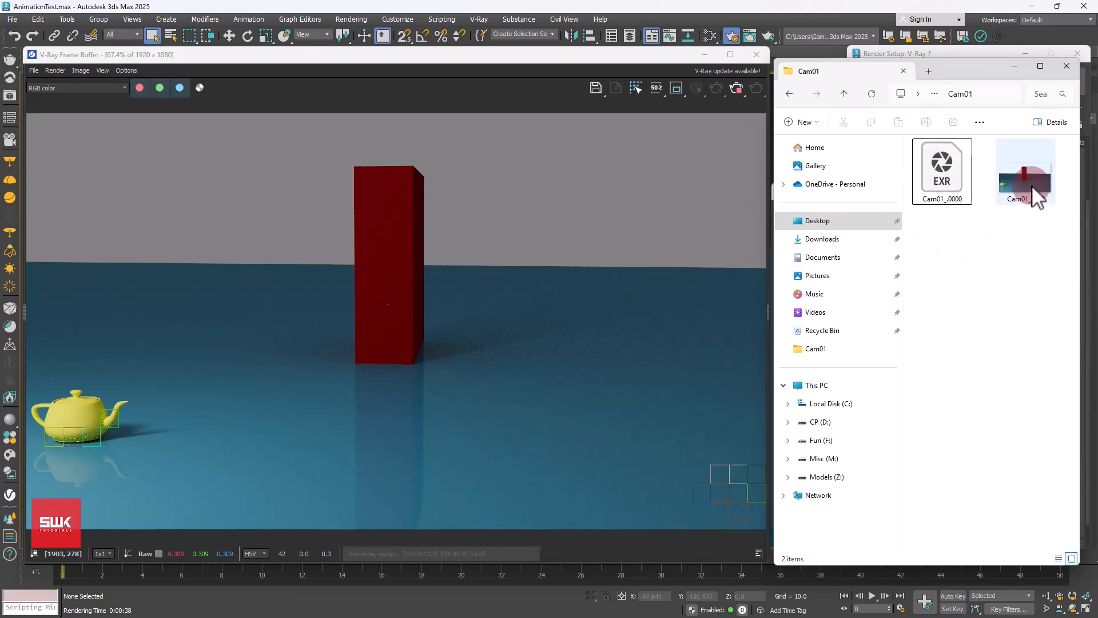
click(1023, 171)
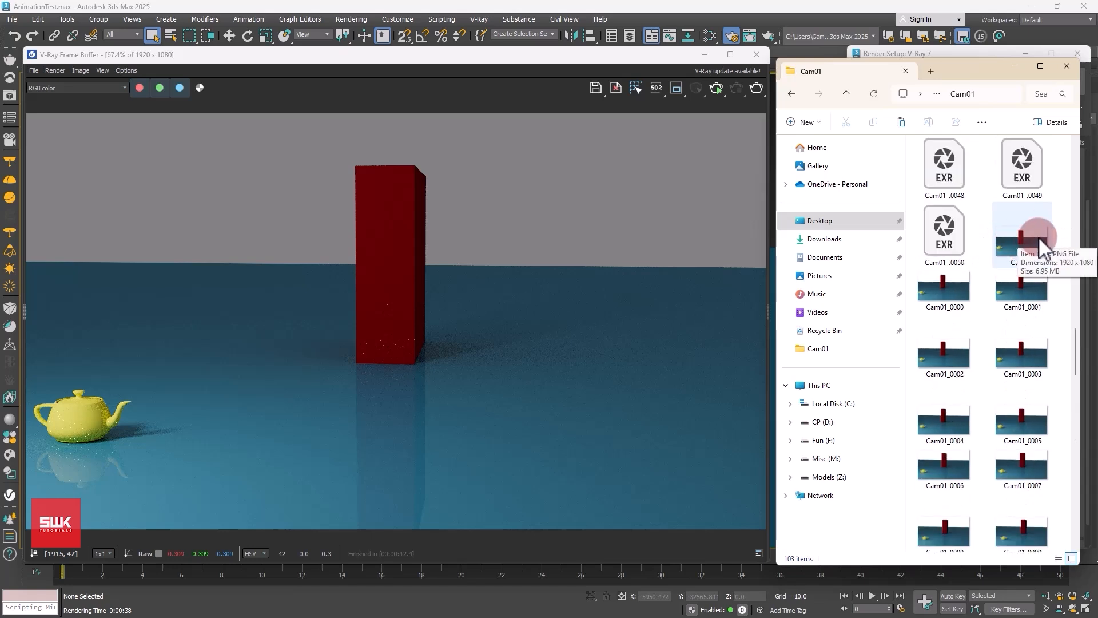
mouse_move(493, 374)
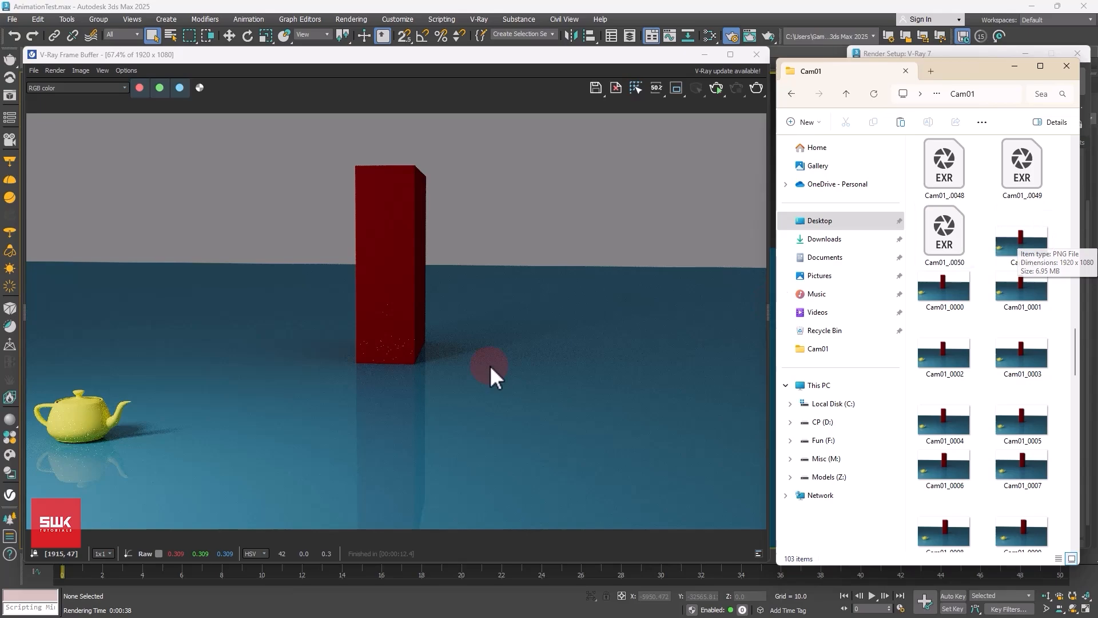
text(denoiser tool)
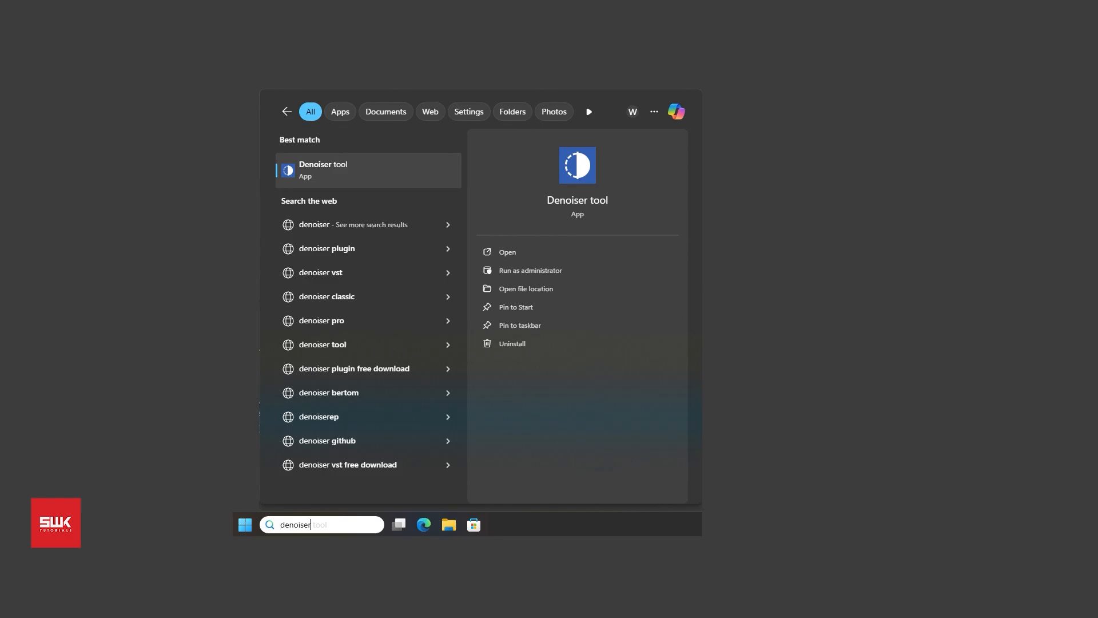
Step: Run V-Ray Denoiser on the 51 Cam01 EXR frames with the Default V-Ray engine and preset
click(322, 169)
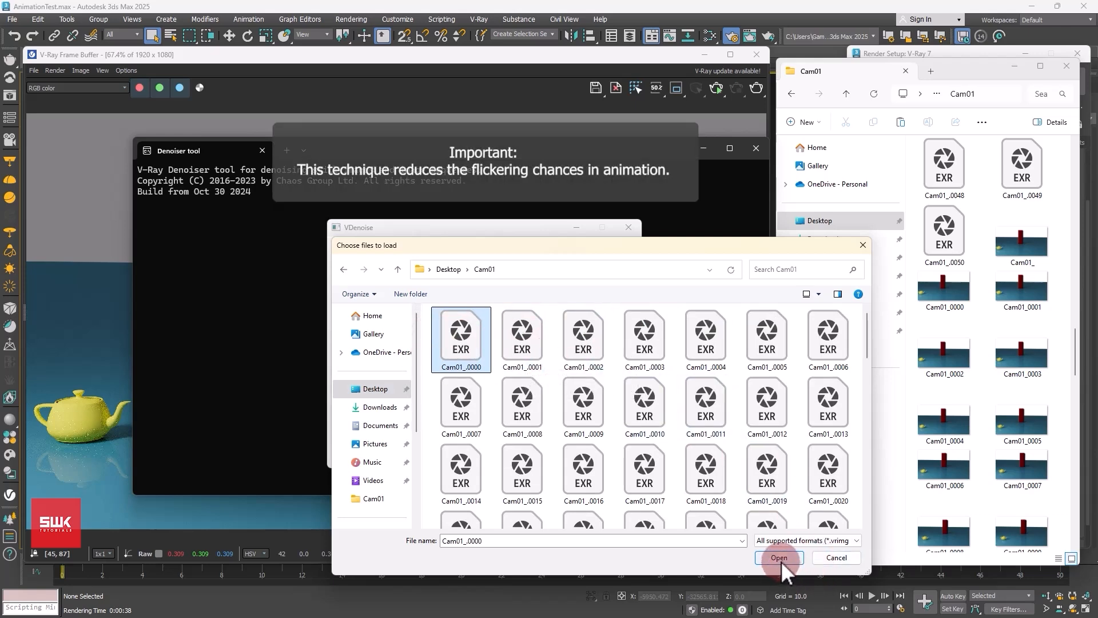
click(778, 557)
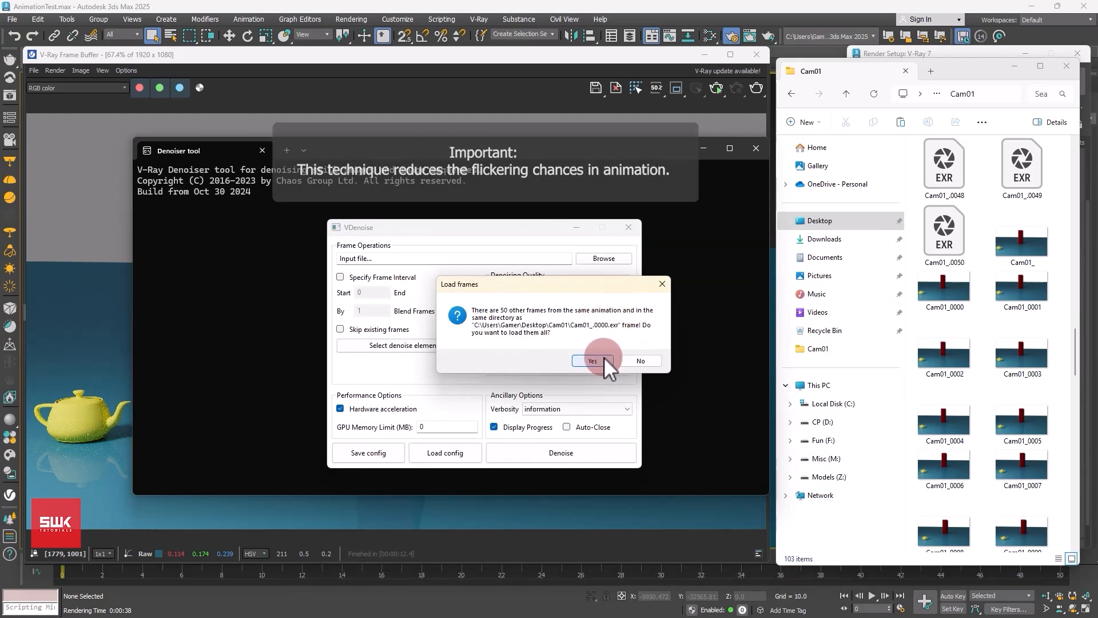
click(592, 361)
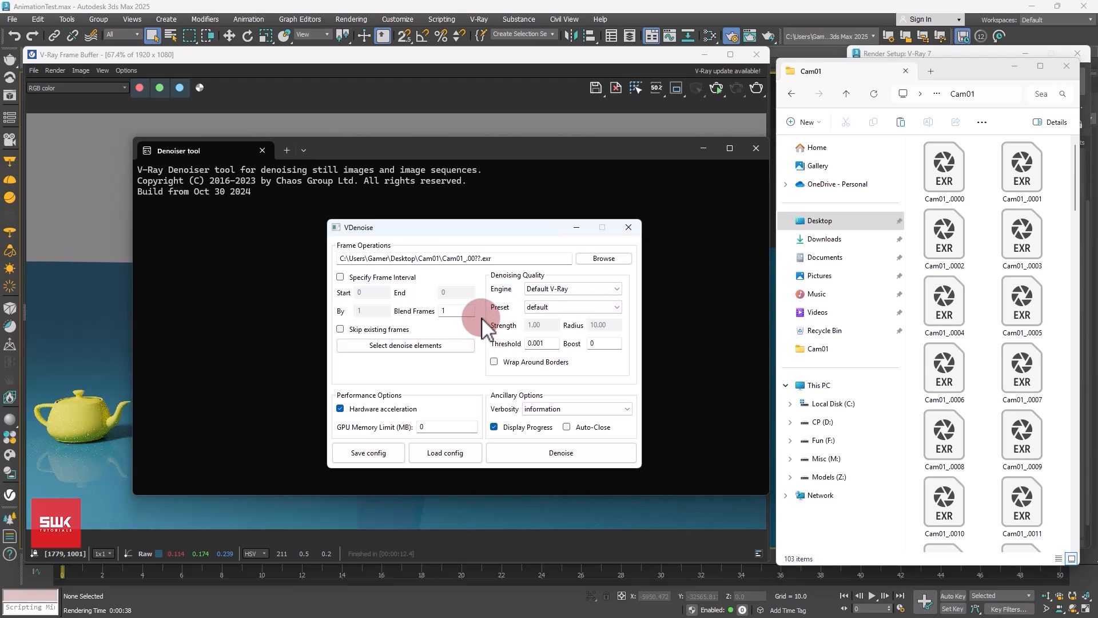
click(561, 453)
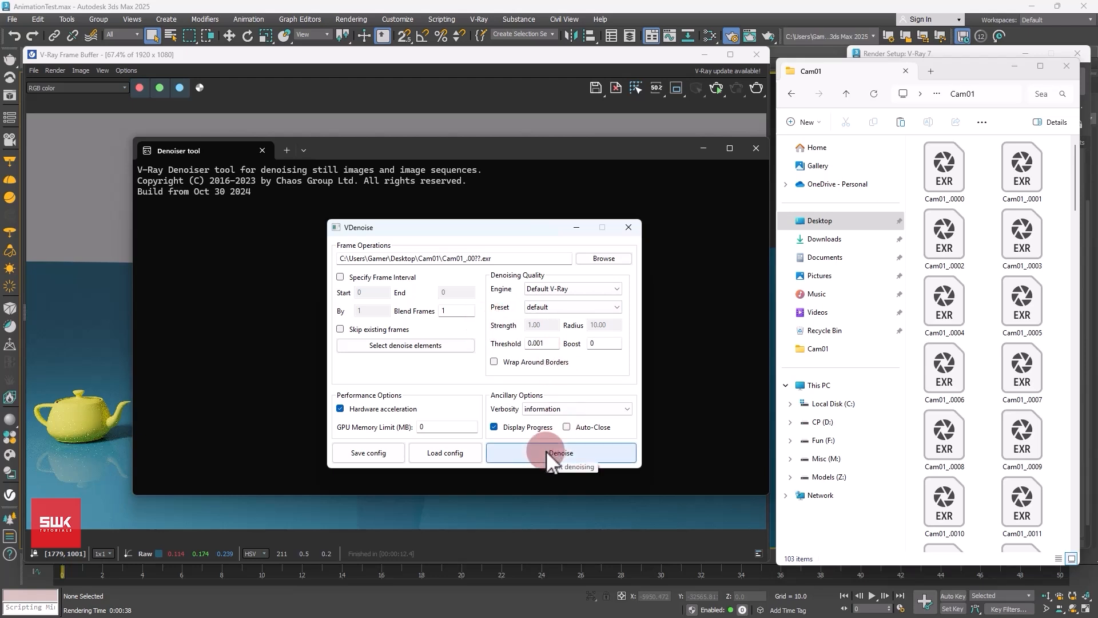
click(560, 453)
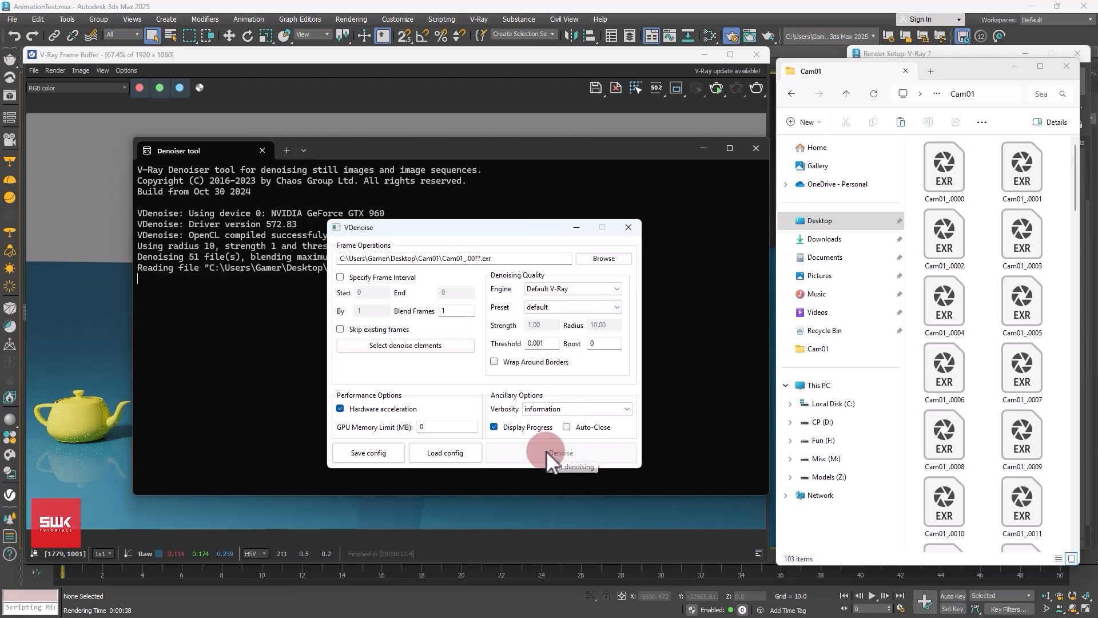
click(559, 455)
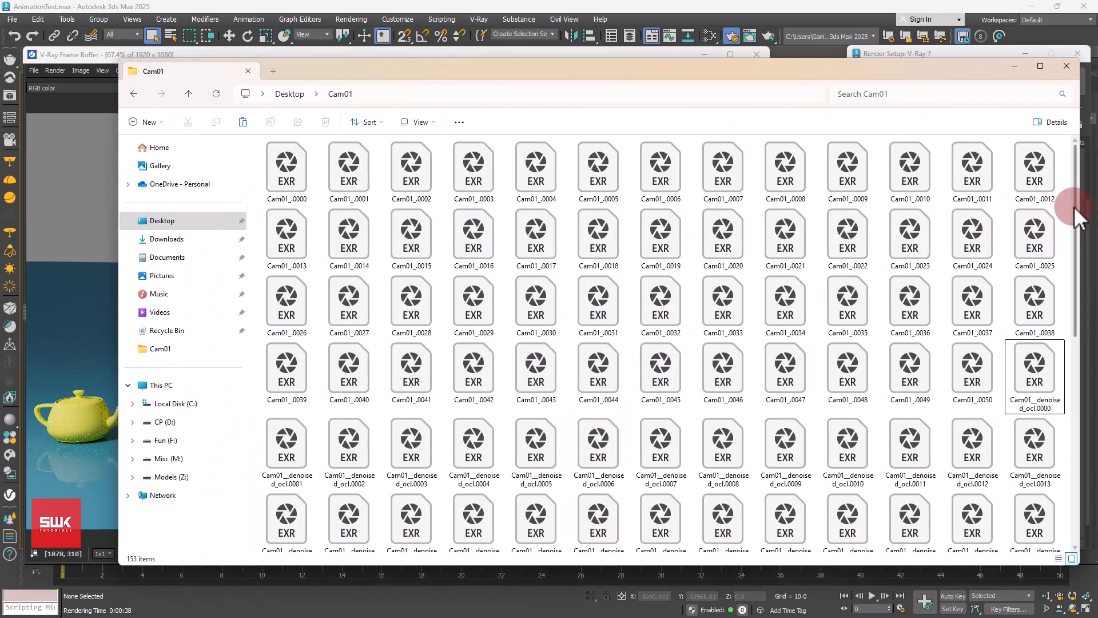
Step: Switch the Cam01 folder to List view, then select the denoised EXR frames and Cam01_0000 PNG
right_click(977, 175)
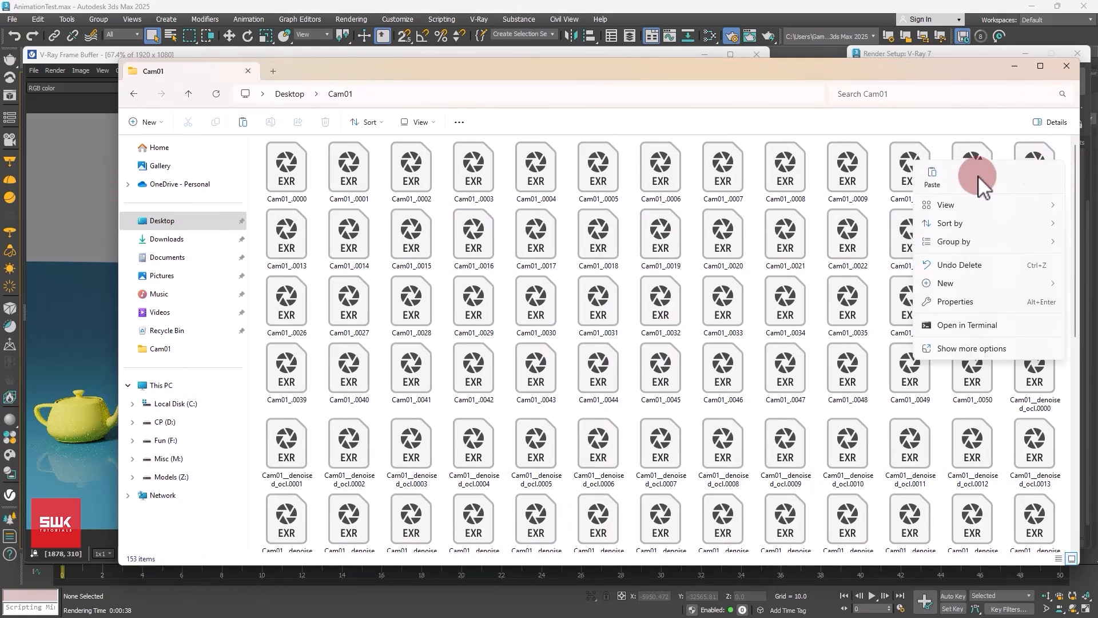
click(946, 204)
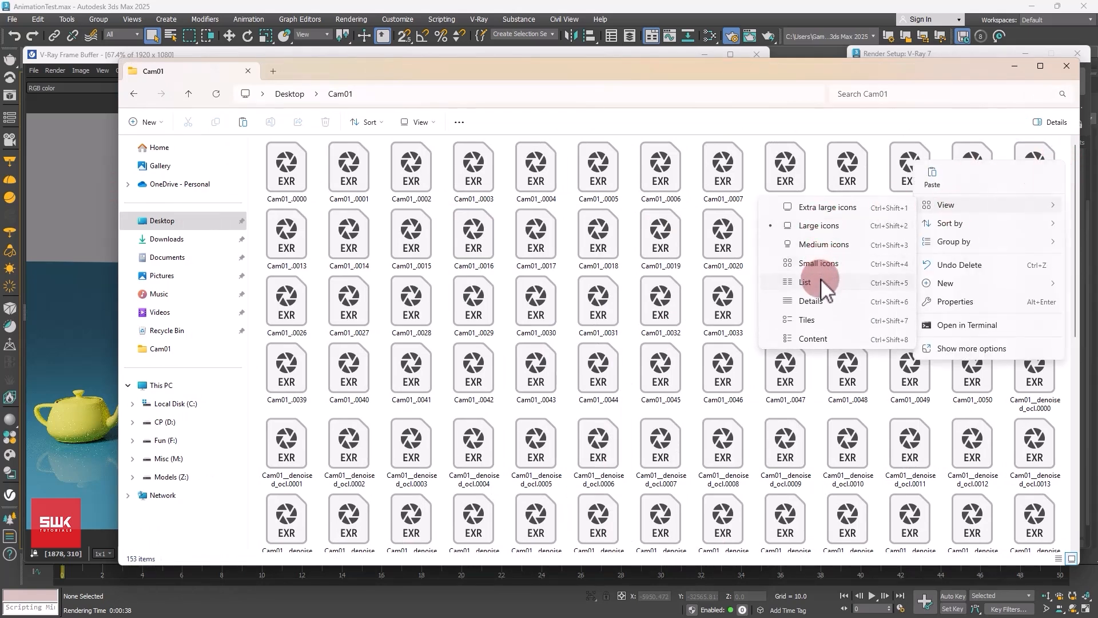
click(807, 282)
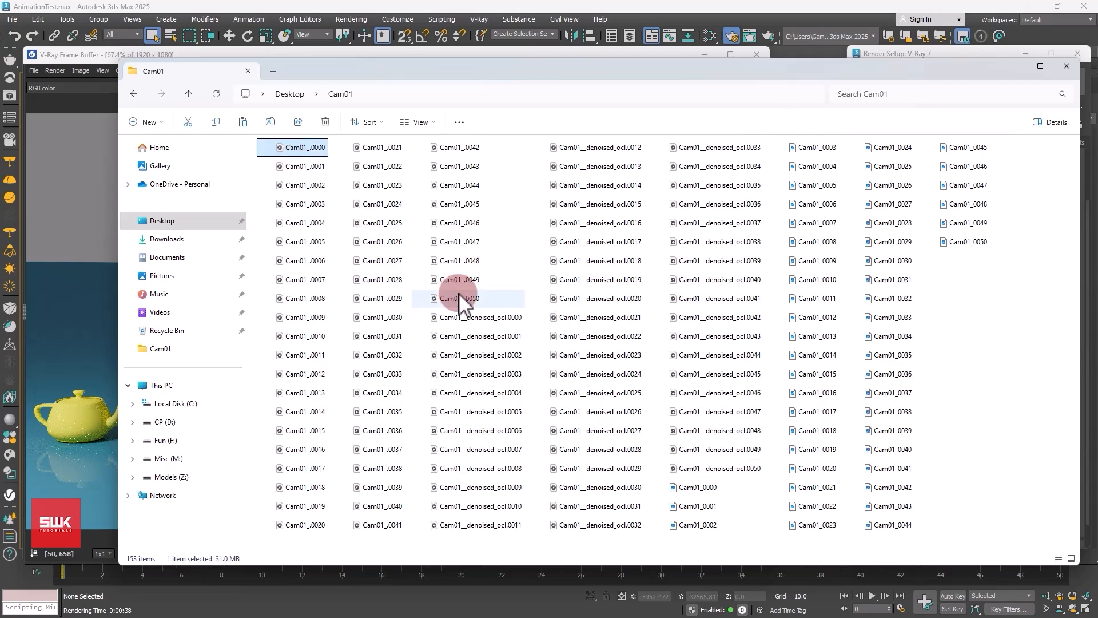
click(460, 298)
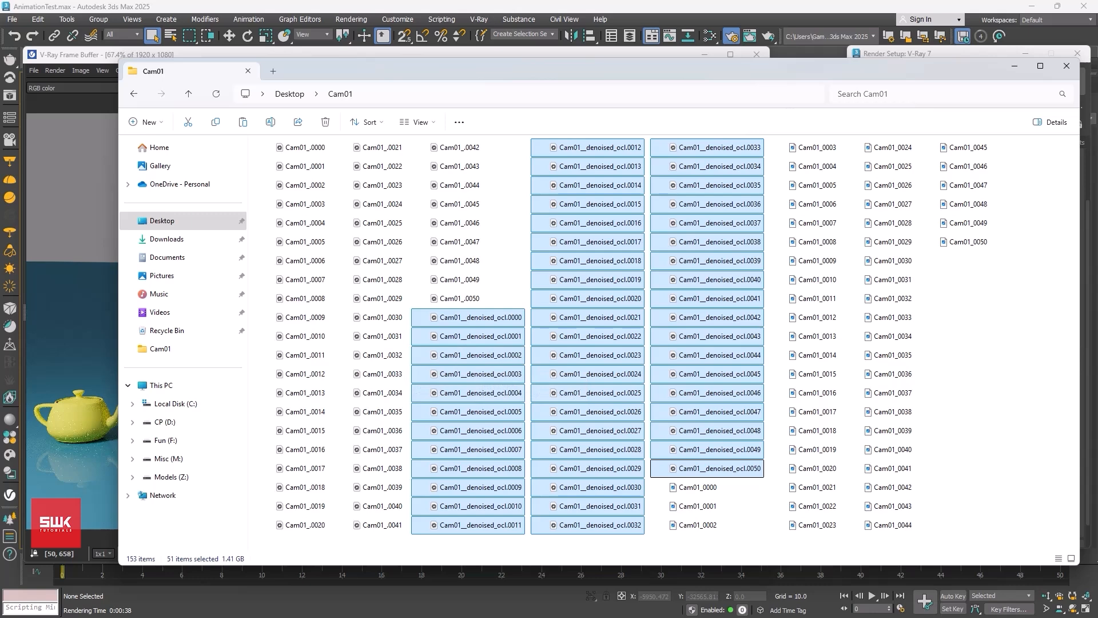
click(703, 487)
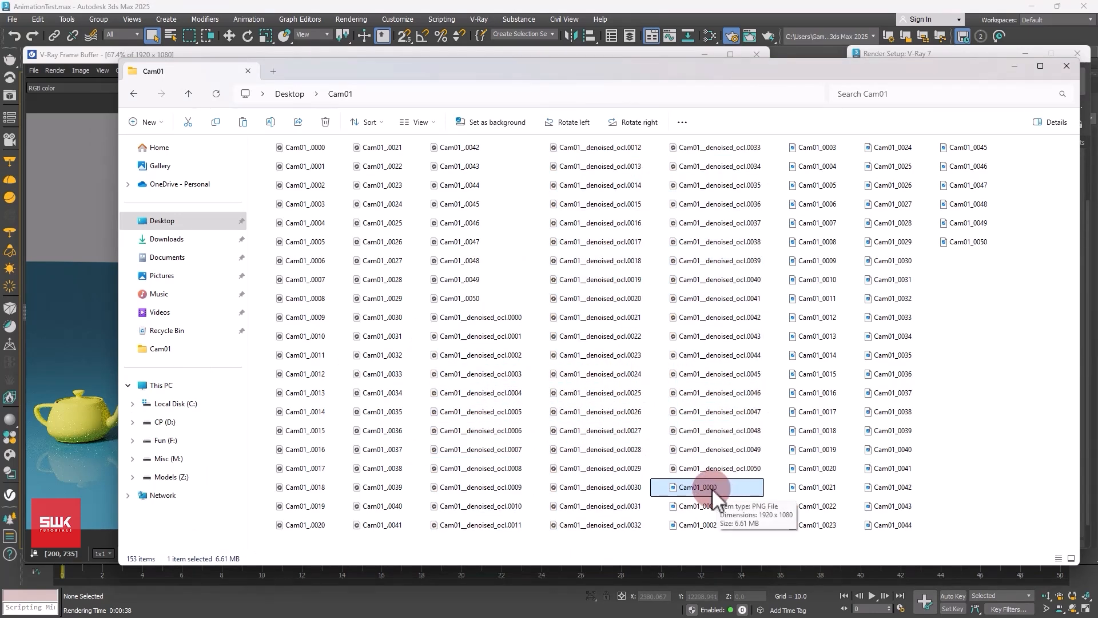
double_click(697, 487)
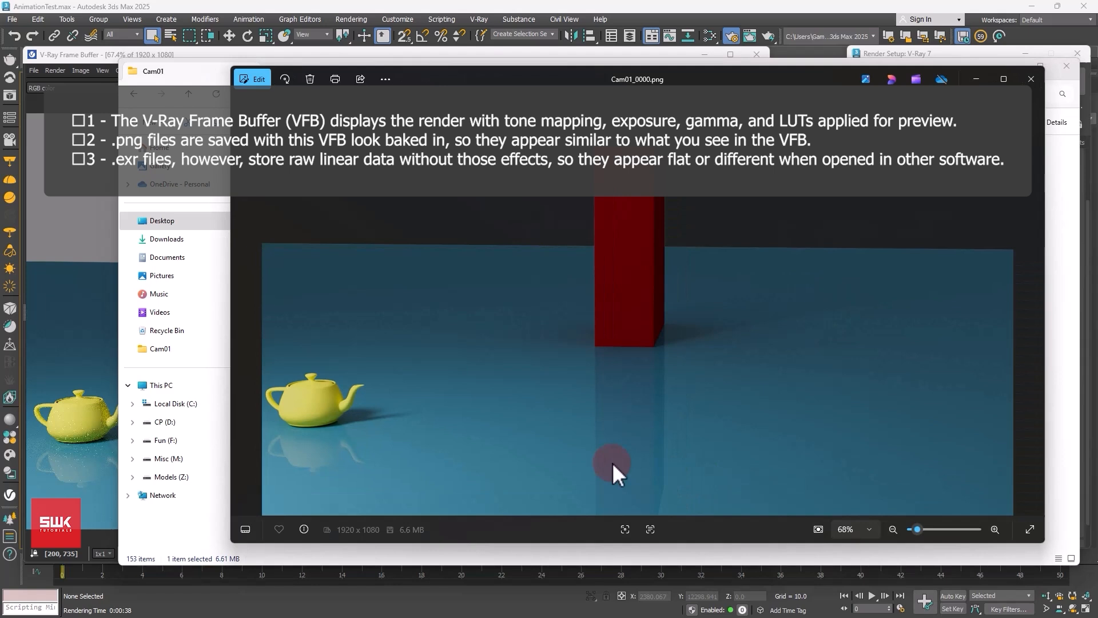
mouse_move(80, 294)
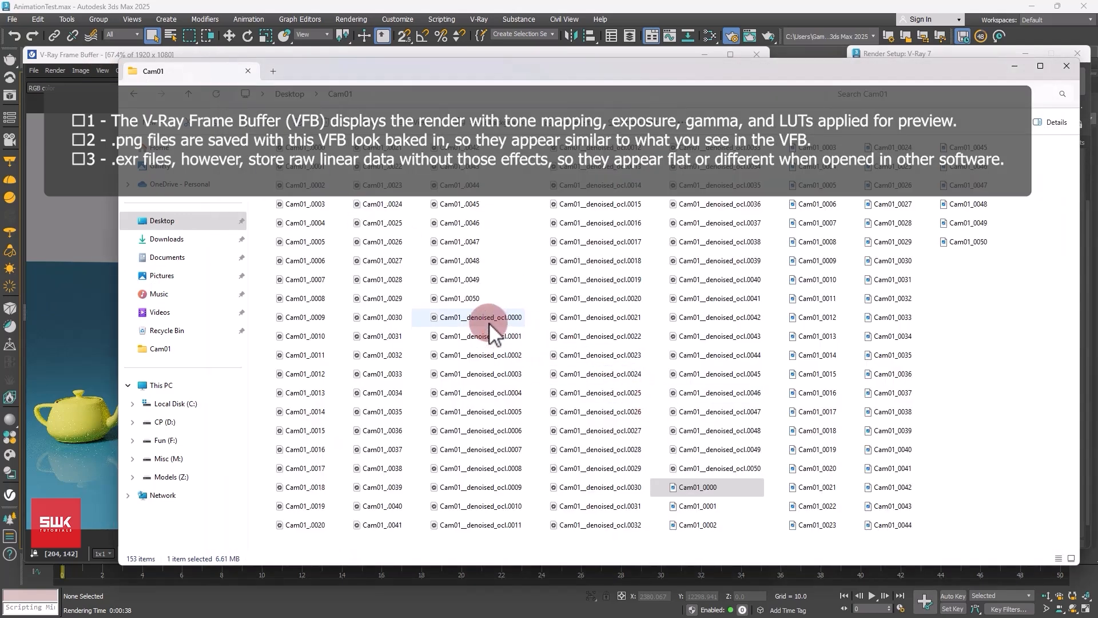
mouse_move(490, 317)
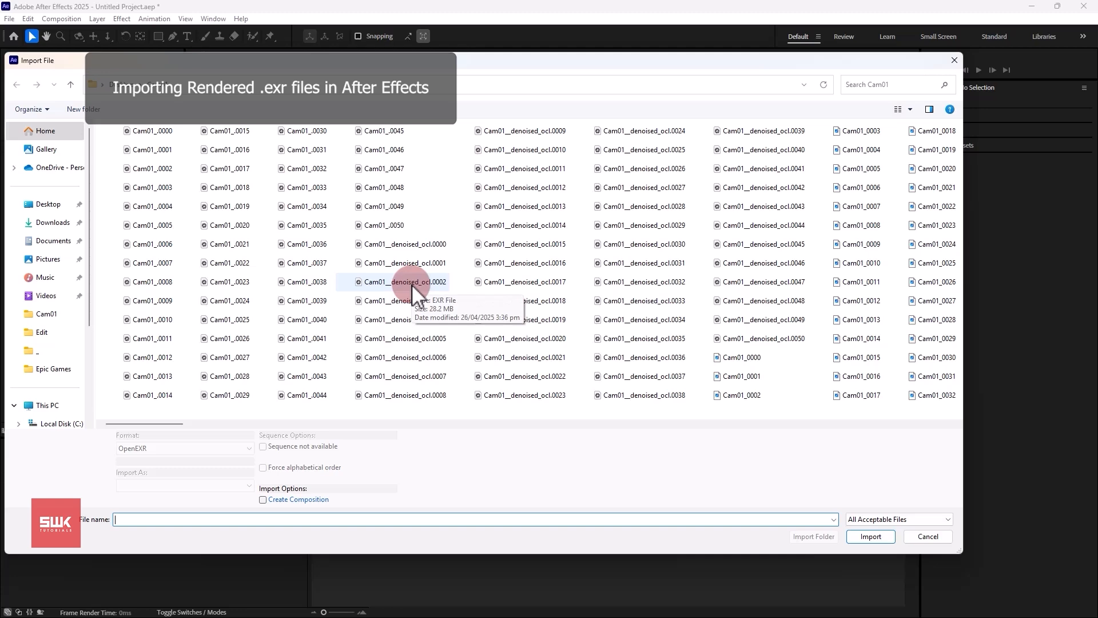
Step: Import the Cam01__denoised_ocl frames as an OpenEXR sequence and build a composition from them
click(406, 281)
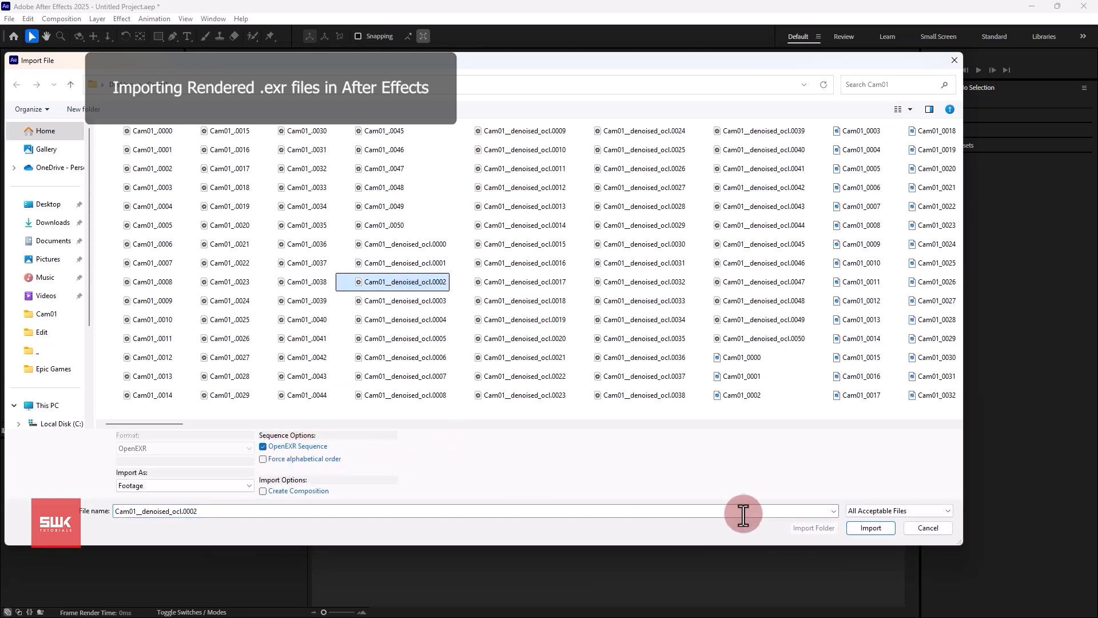
click(870, 527)
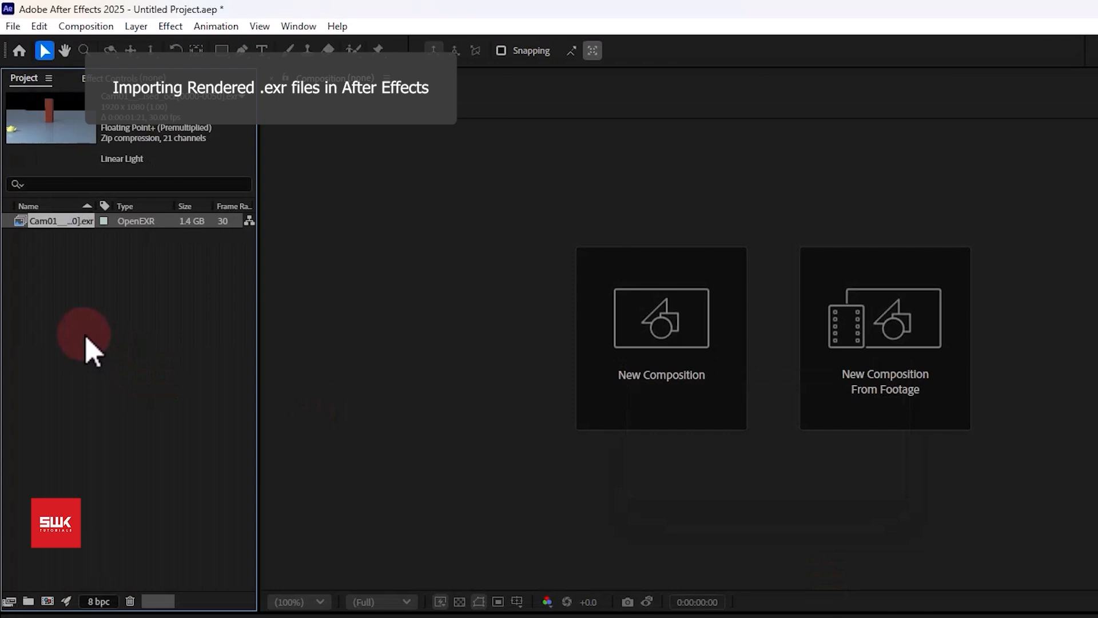
click(44, 221)
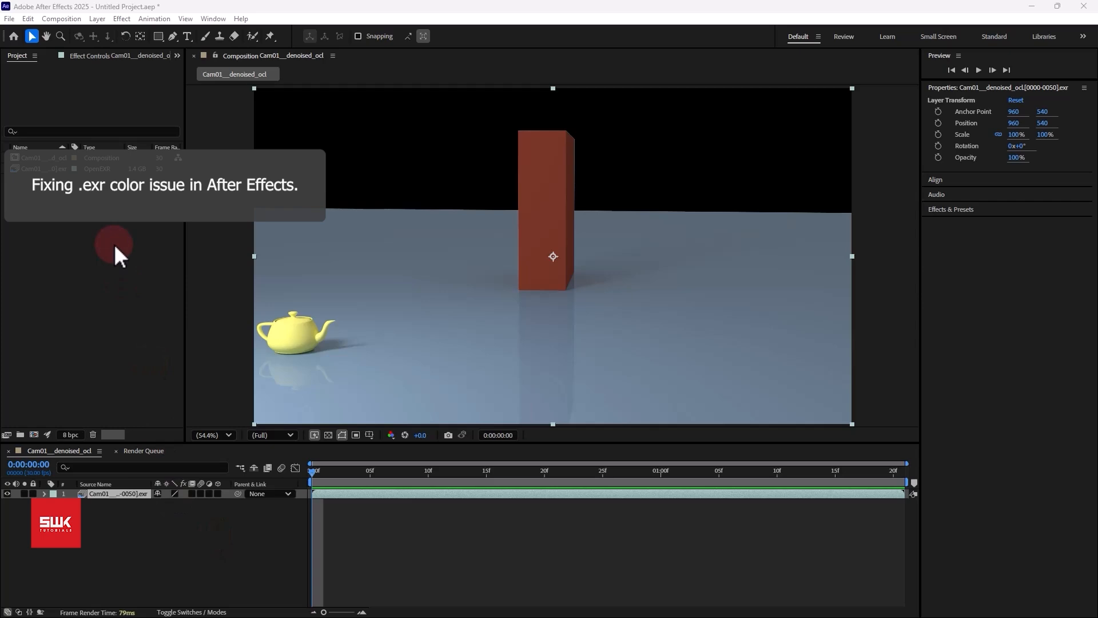
click(10, 18)
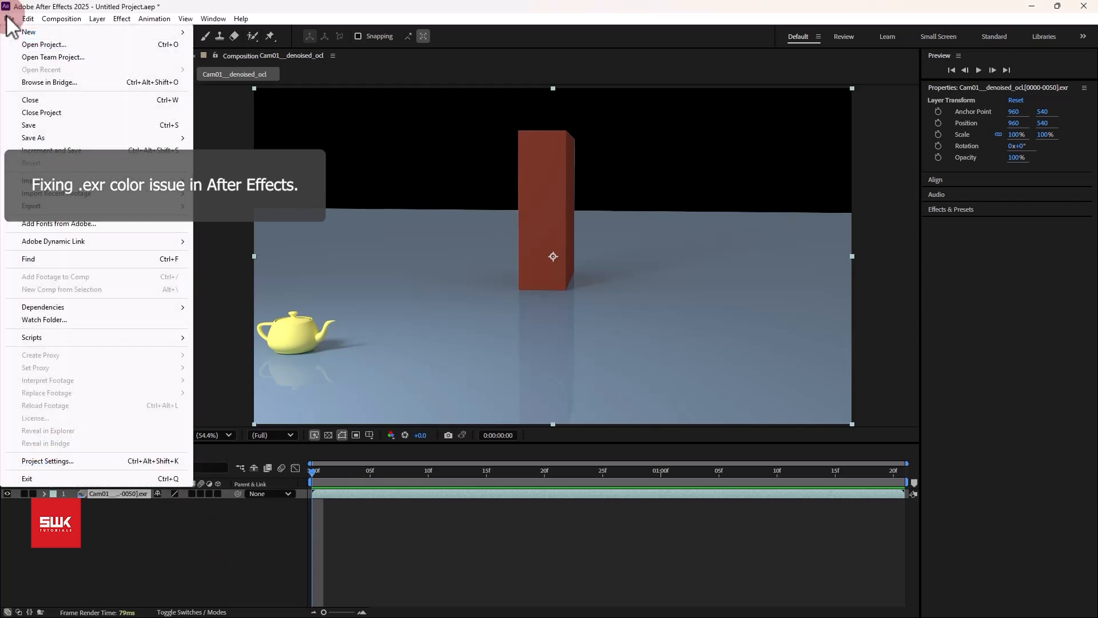
mouse_move(77, 465)
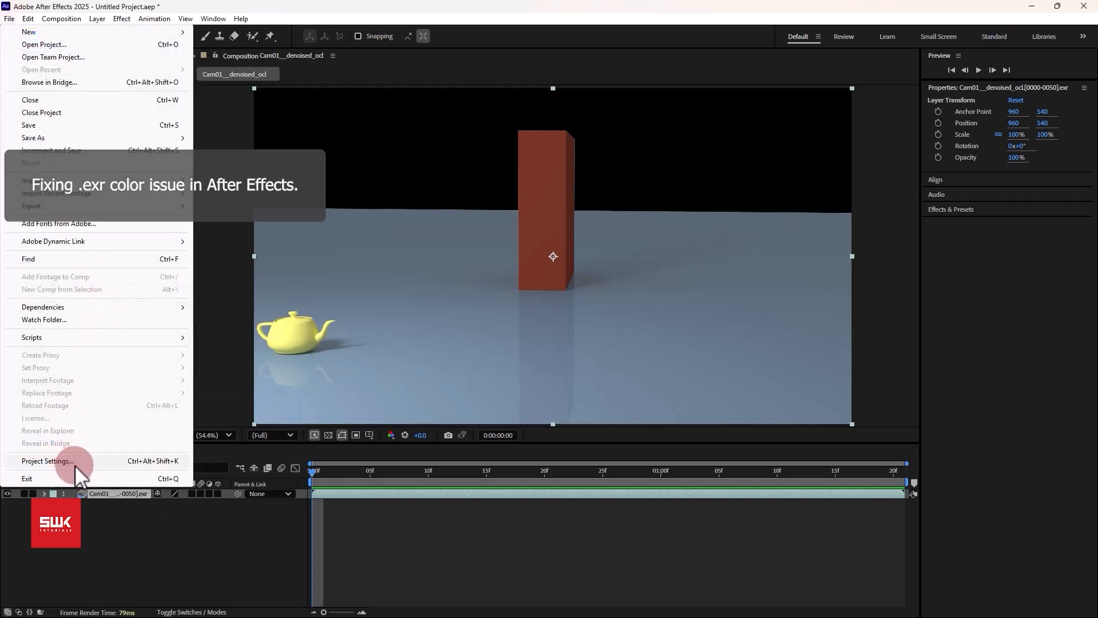
Step: Set project color to OCIO, ACES 1.2, 32 bpc, ACEScg working space and ACES/sRGB display
click(47, 461)
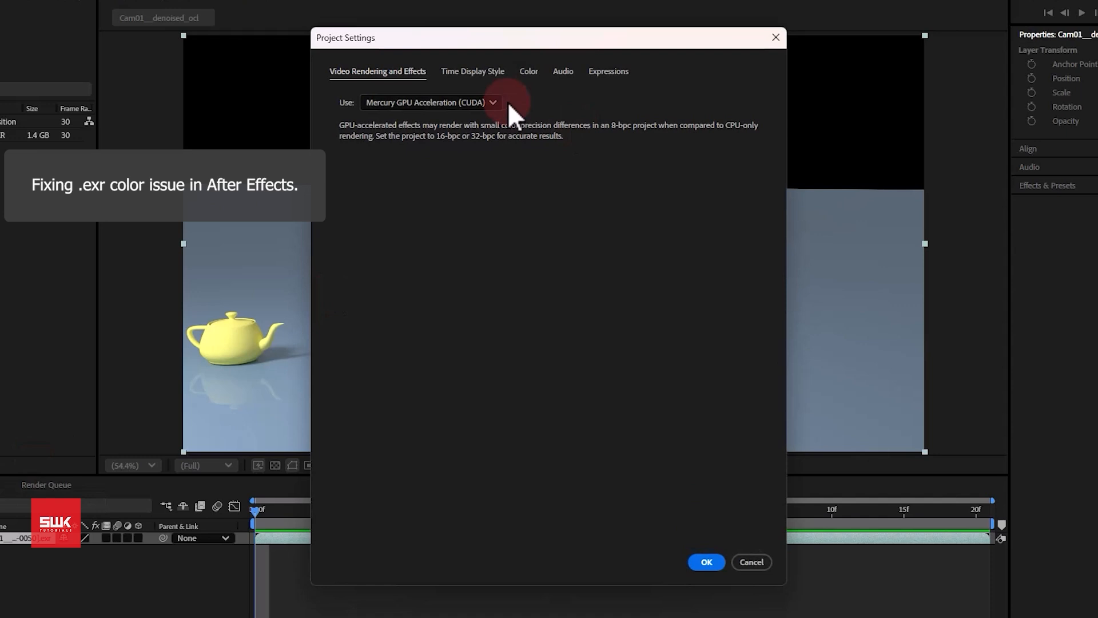
click(527, 71)
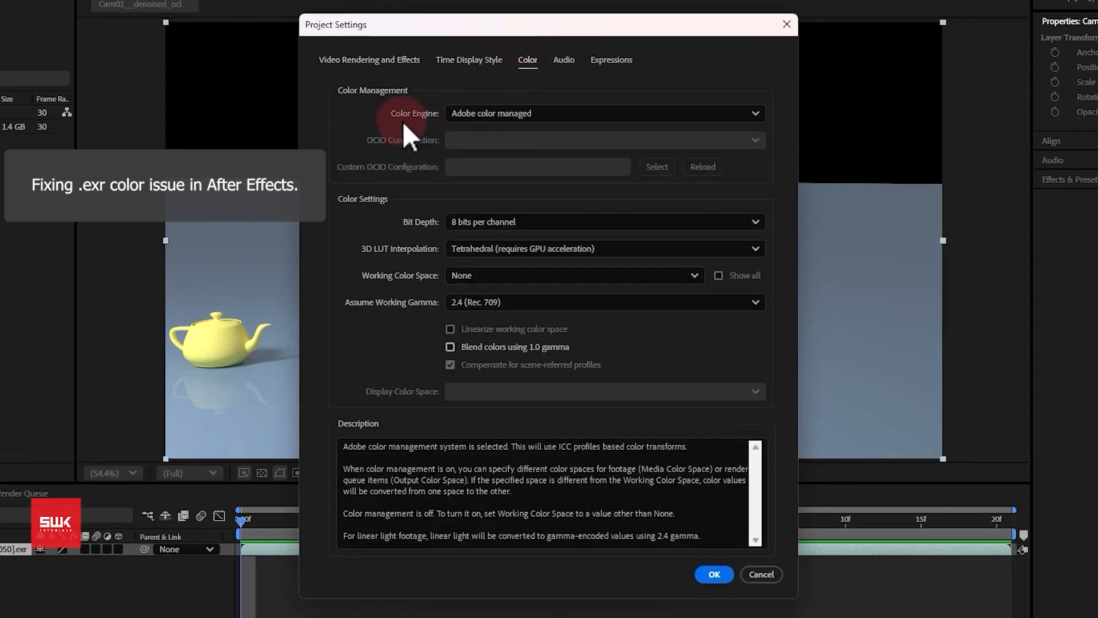
click(605, 113)
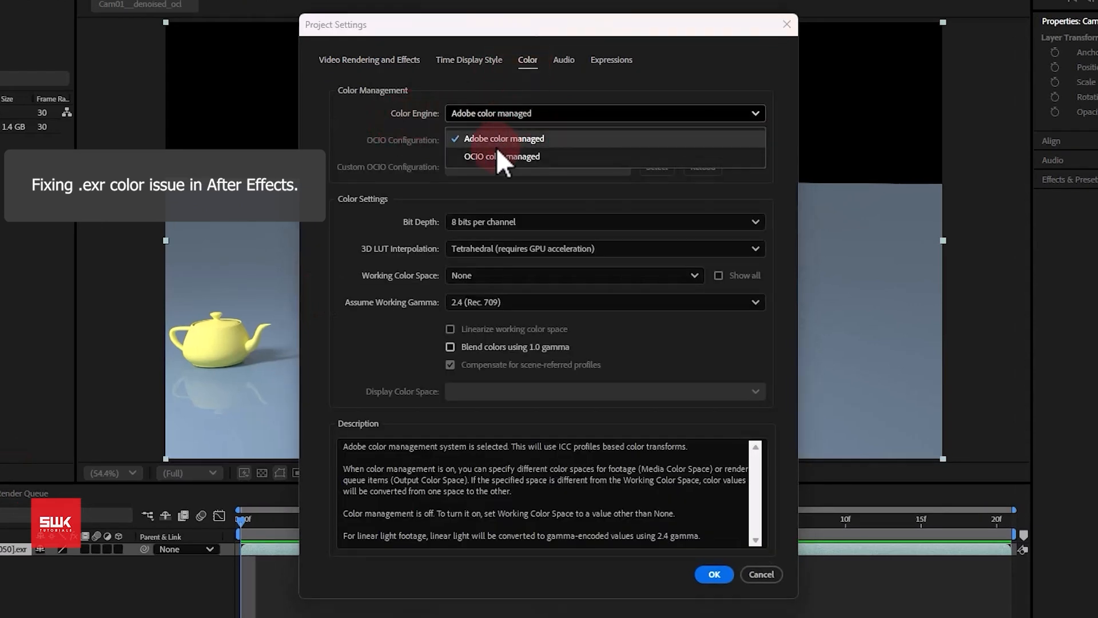
mouse_move(539, 160)
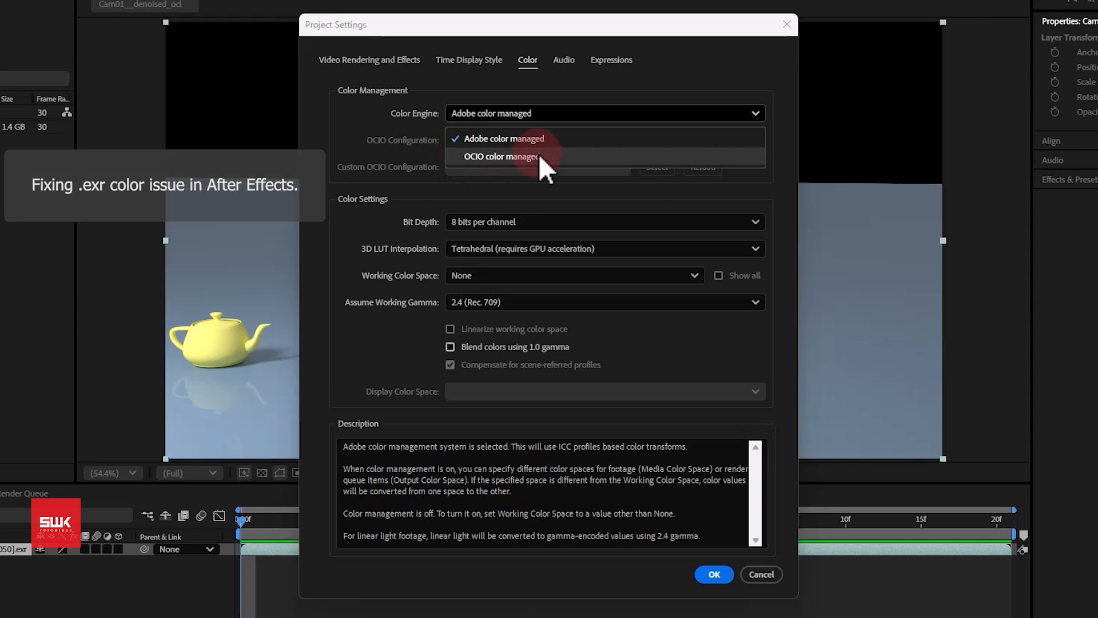
click(498, 156)
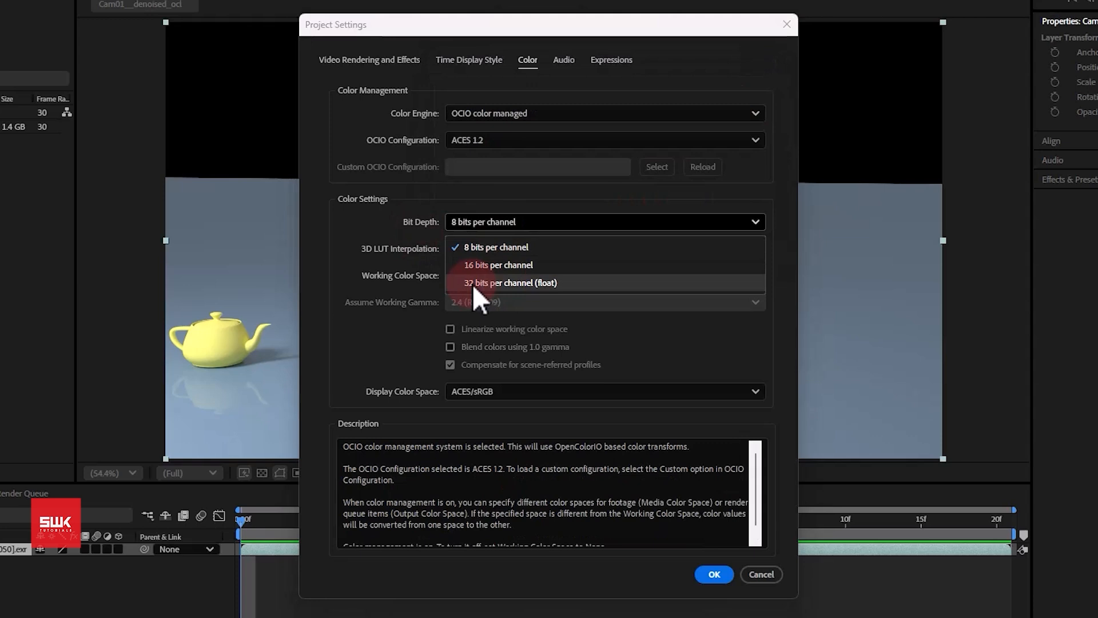
mouse_move(517, 297)
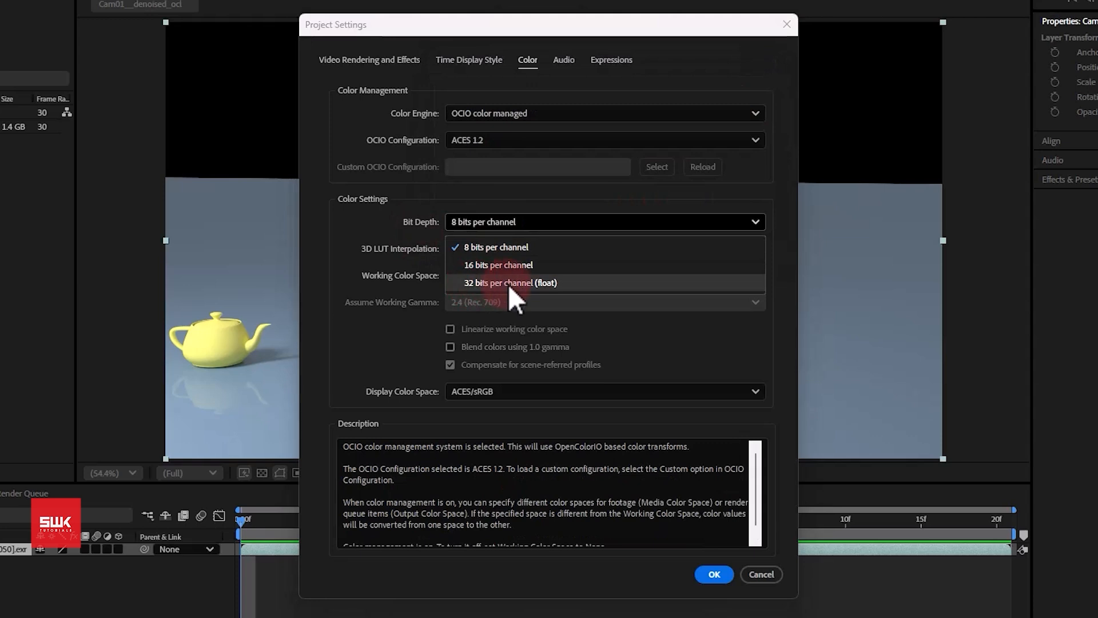
click(510, 282)
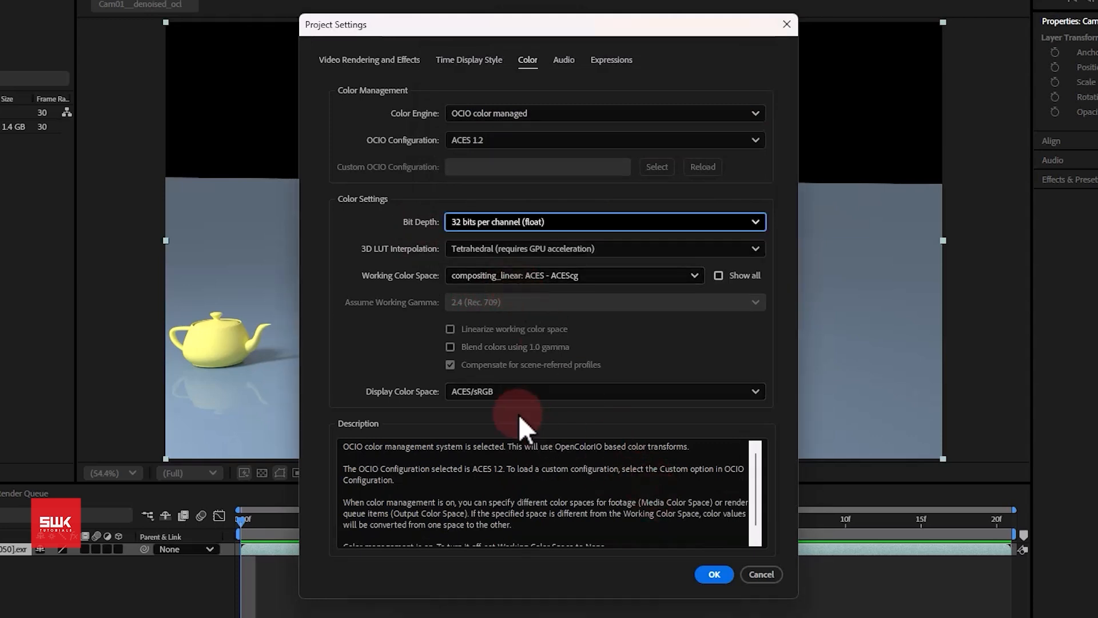
mouse_move(425, 411)
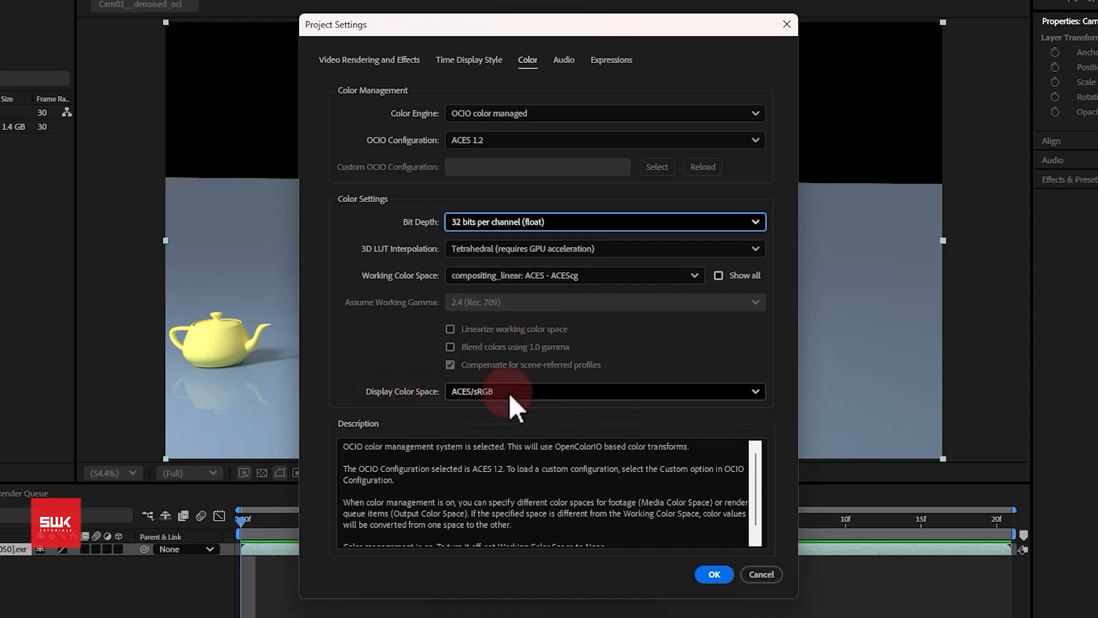
click(713, 573)
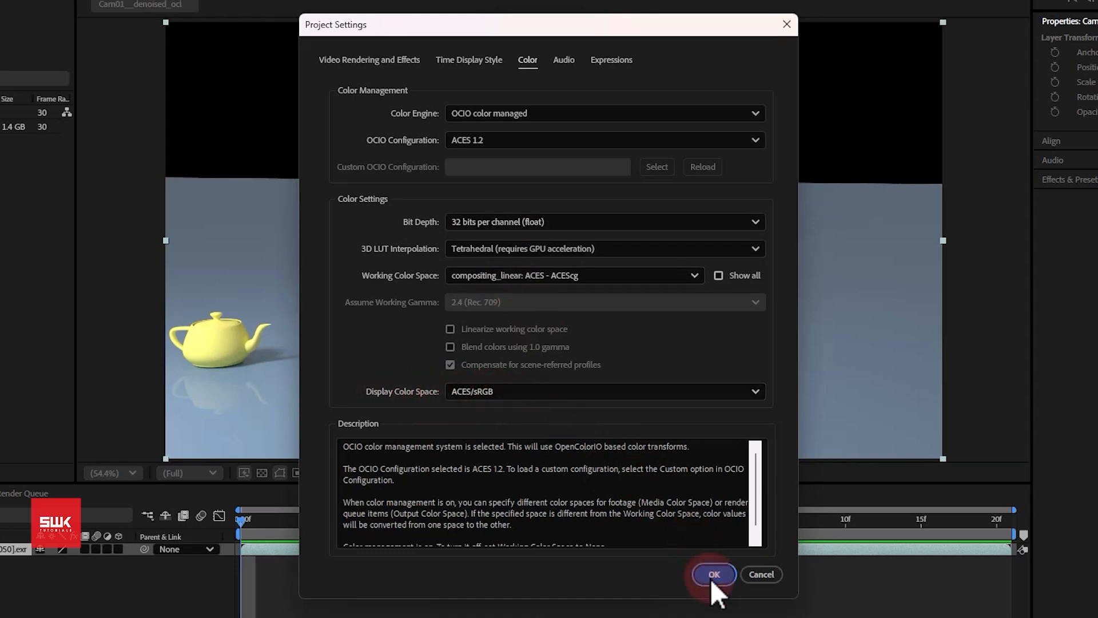
click(713, 574)
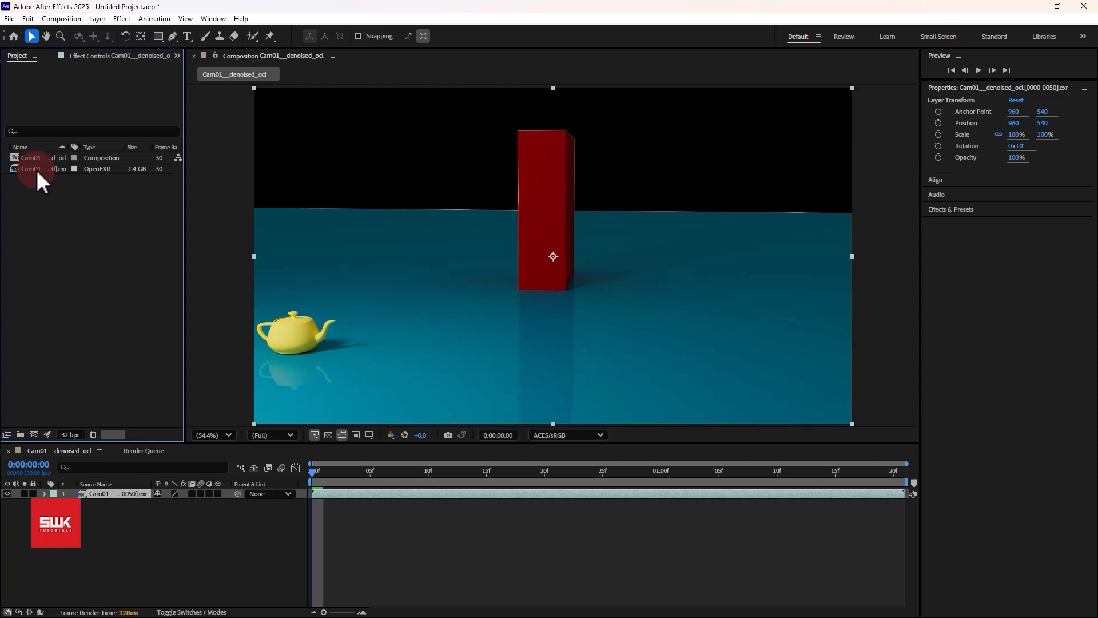
Step: Interpret the denoised EXR footage with Override Media Color Space set to ACES - ACEScg
click(39, 168)
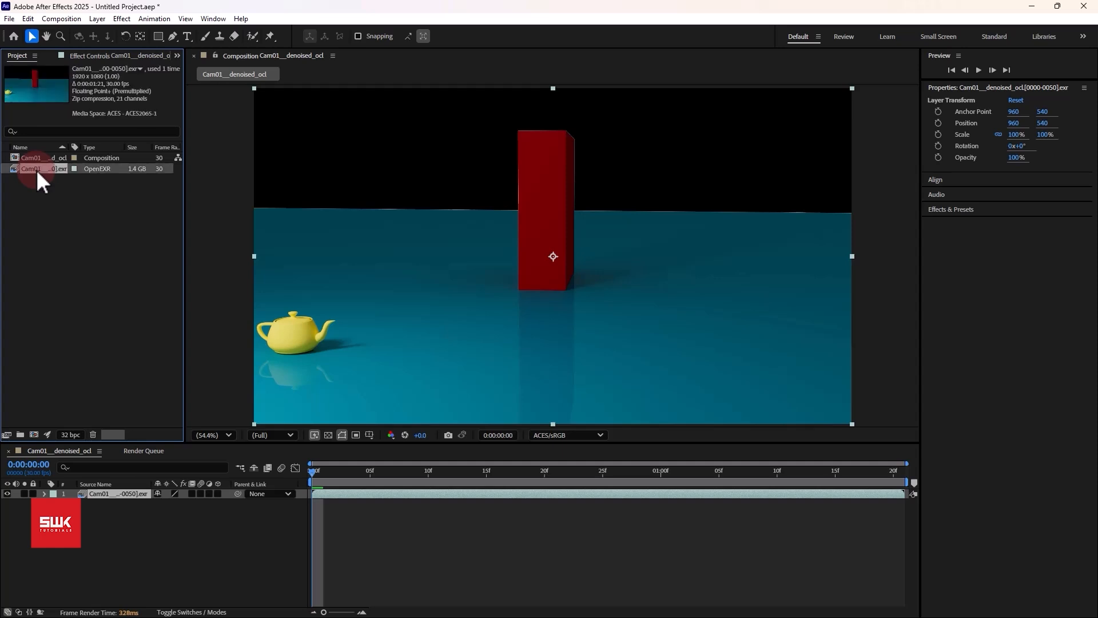
right_click(38, 169)
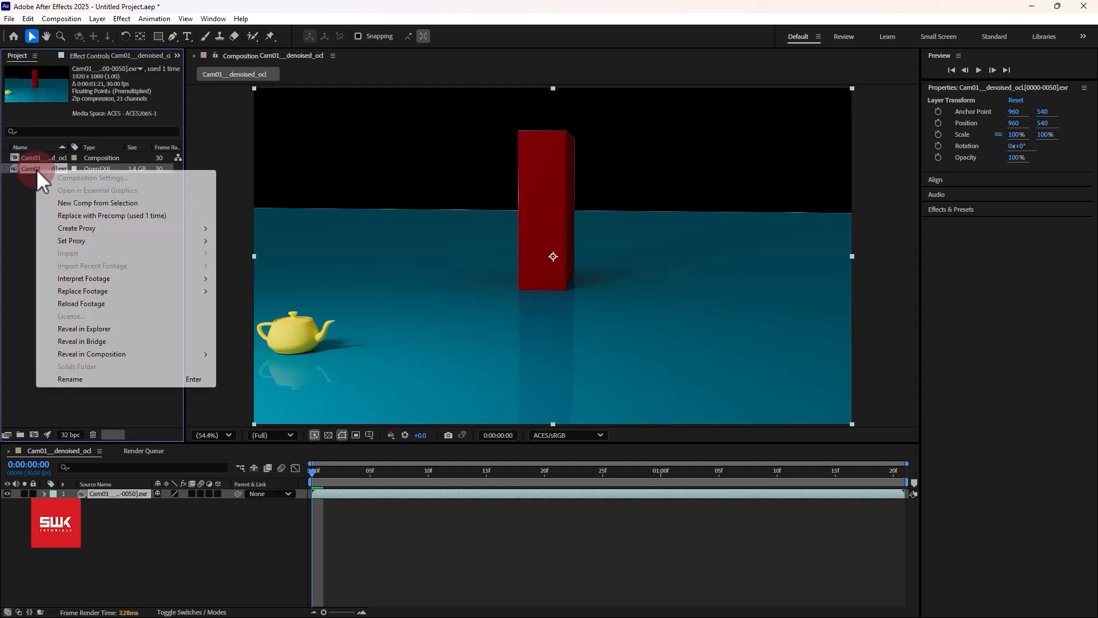
mouse_move(83, 278)
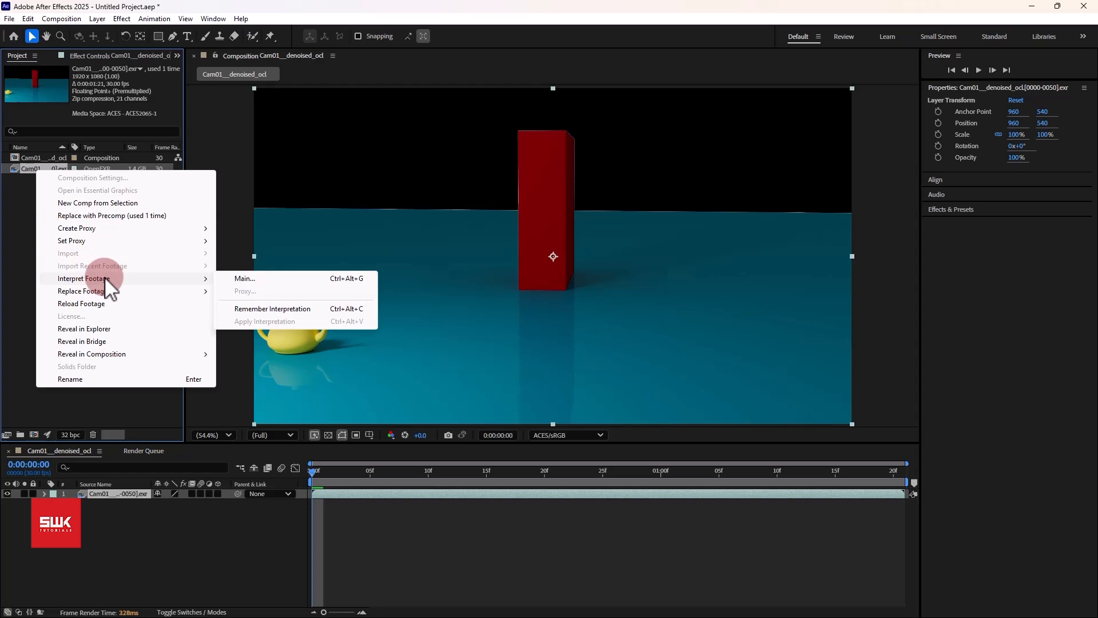
click(244, 278)
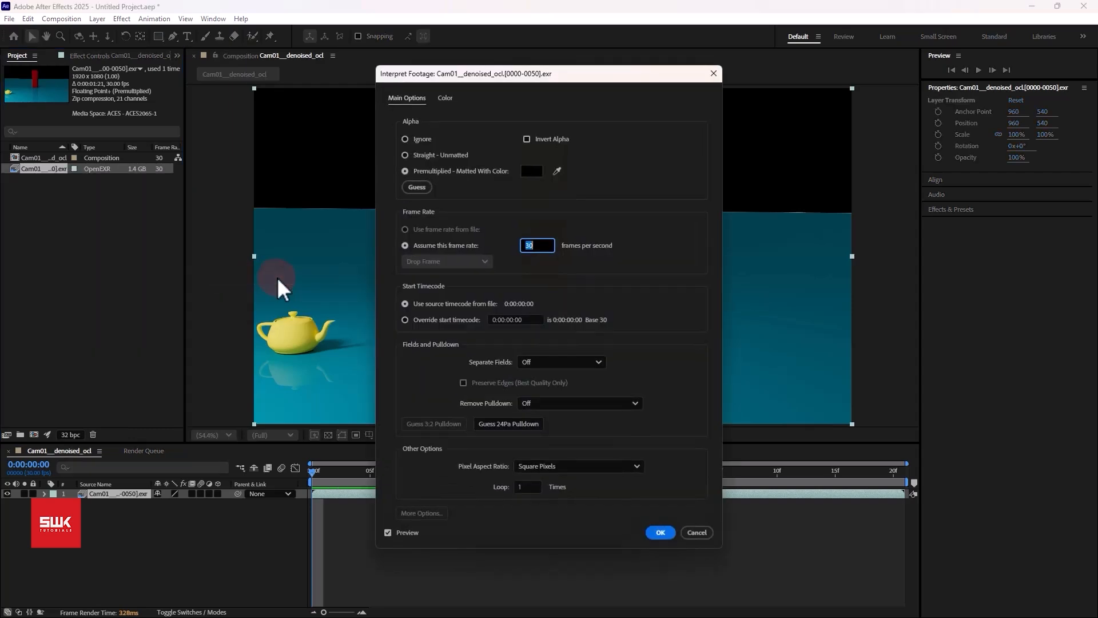
click(445, 98)
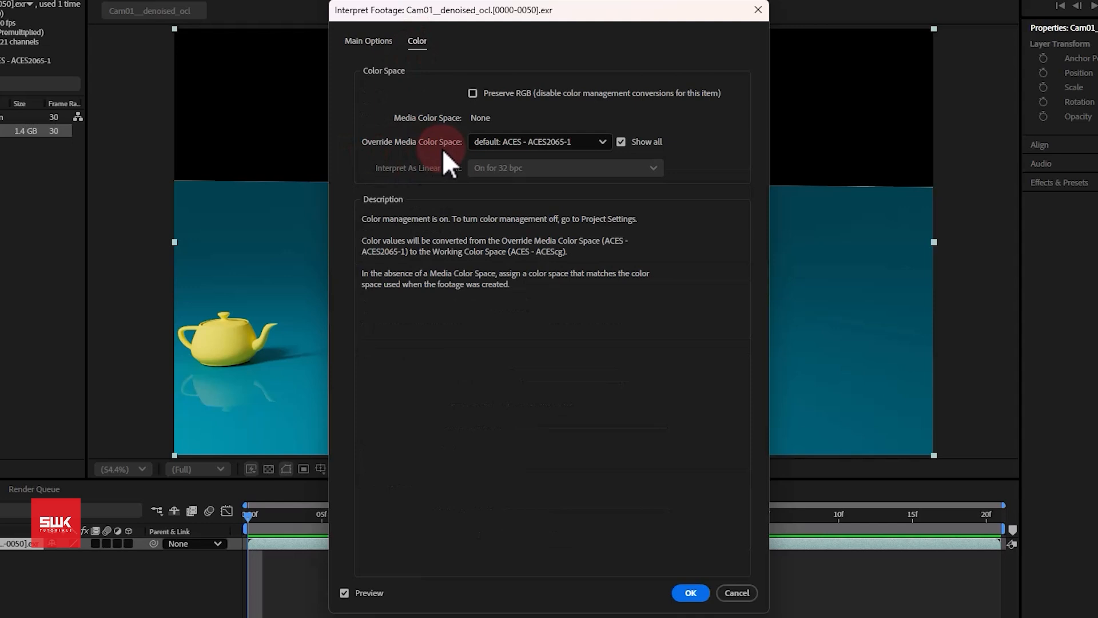
click(538, 141)
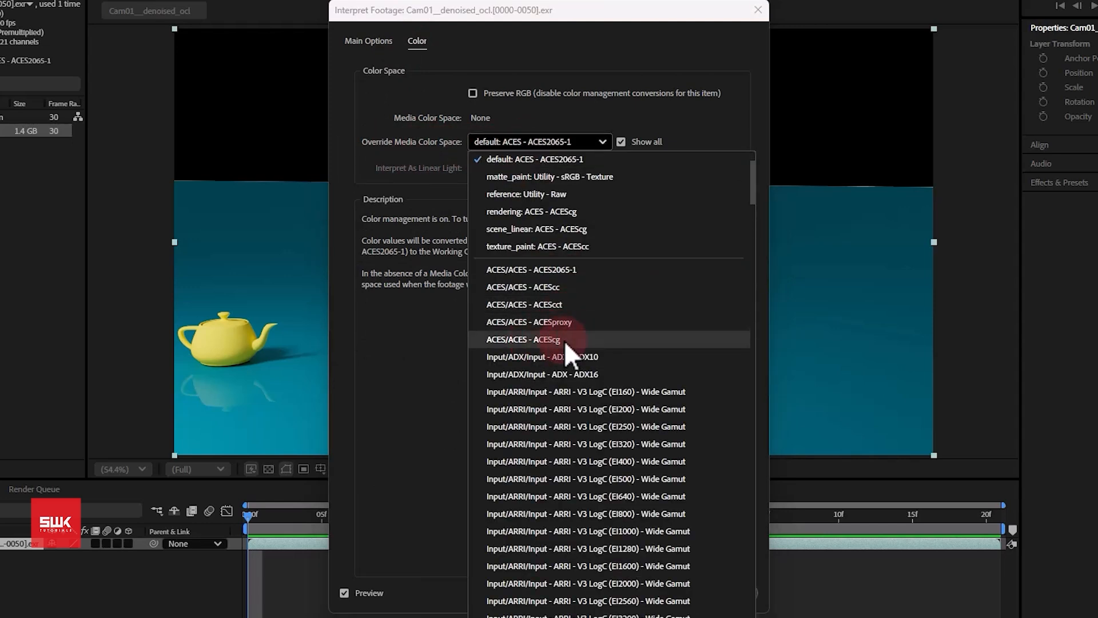
click(523, 339)
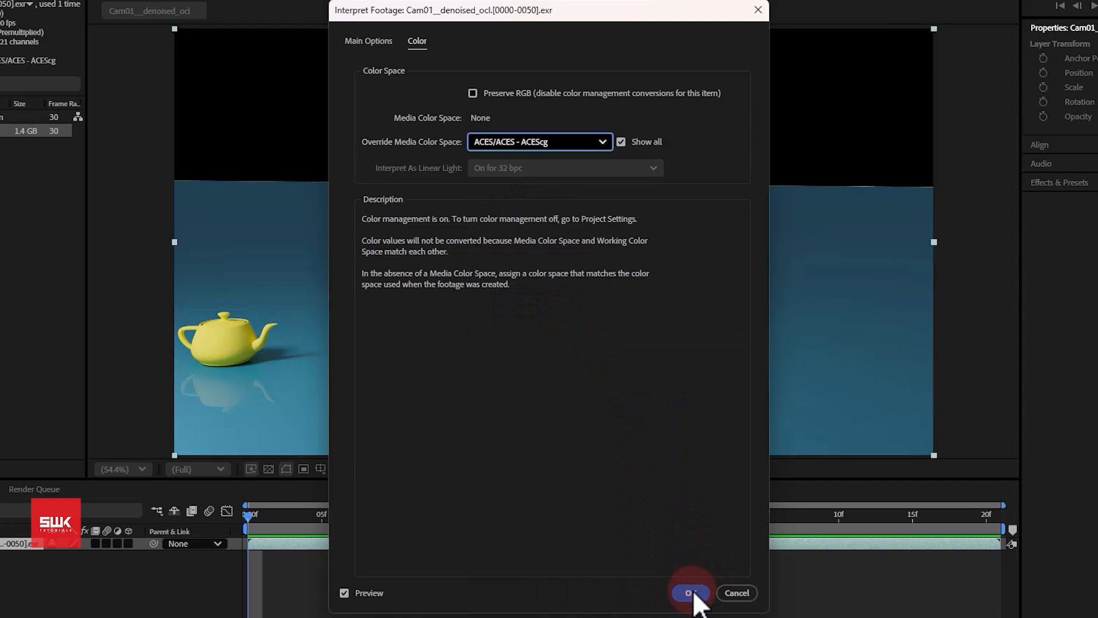
click(690, 592)
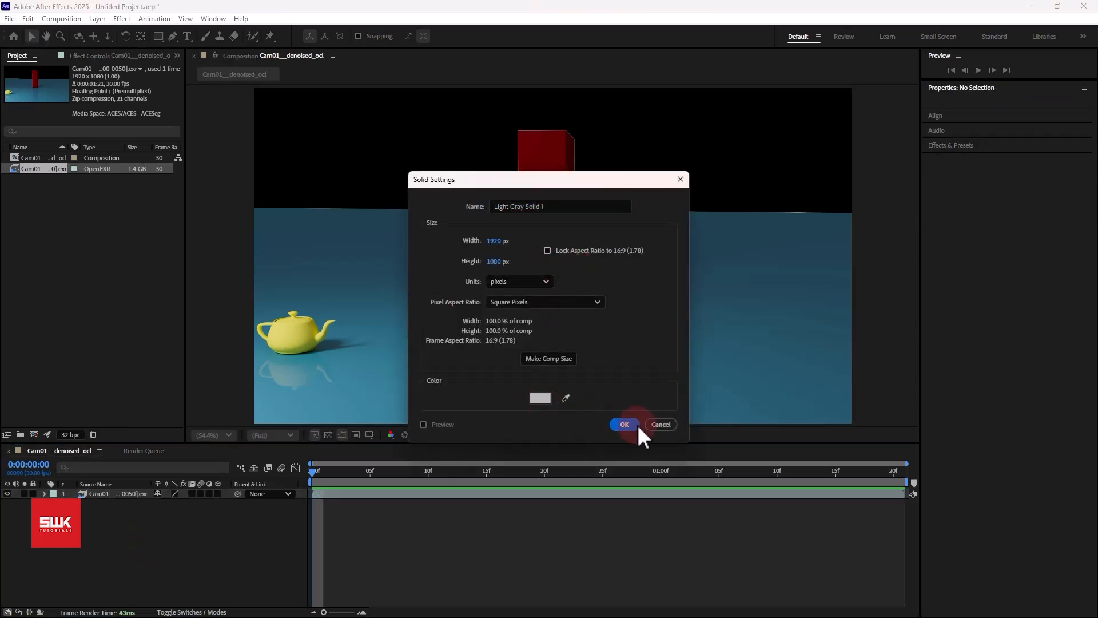
Step: Add a 1920x1080 Light Gray Solid 1 layer beneath the EXR footage layer
click(623, 424)
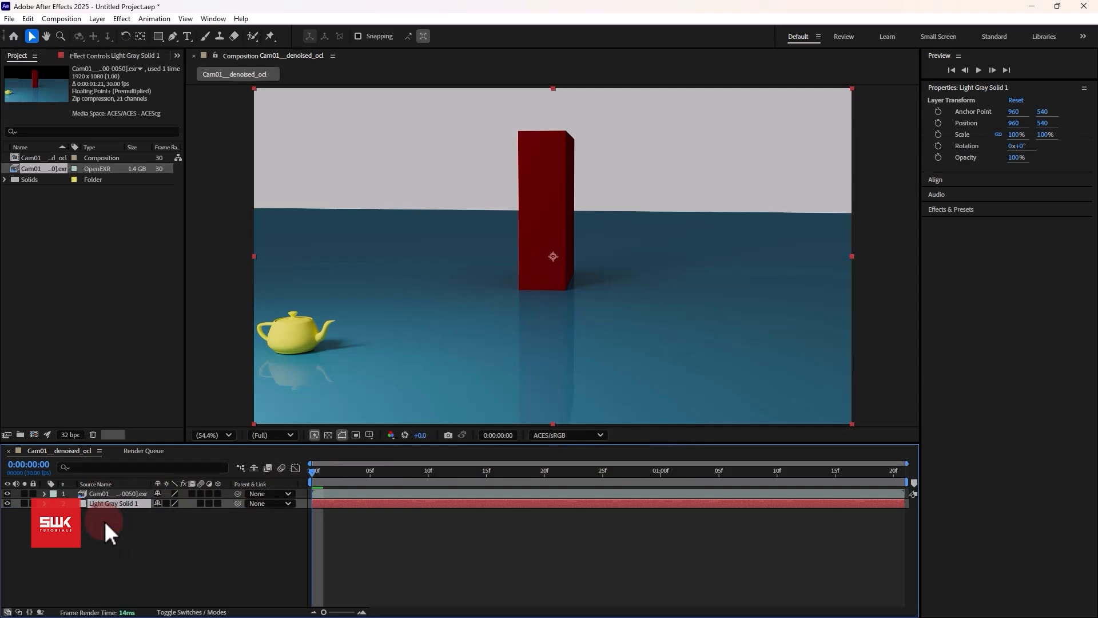
mouse_move(112, 343)
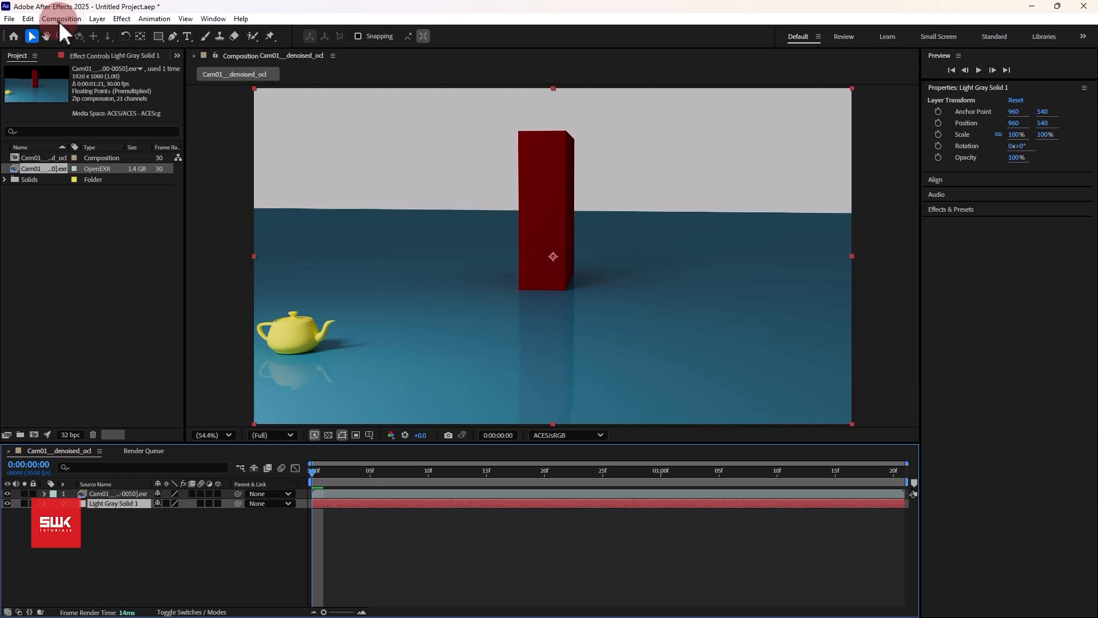
Step: Add the composition to the render queue with its H.264 output color space set to Output - sRGB
click(60, 18)
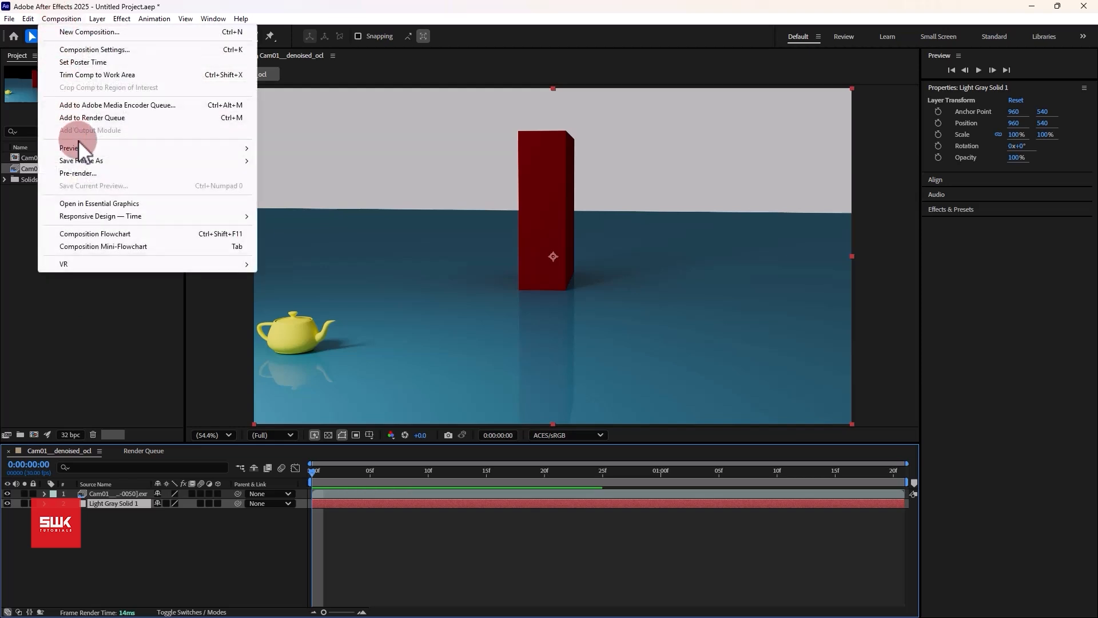
mouse_move(143, 127)
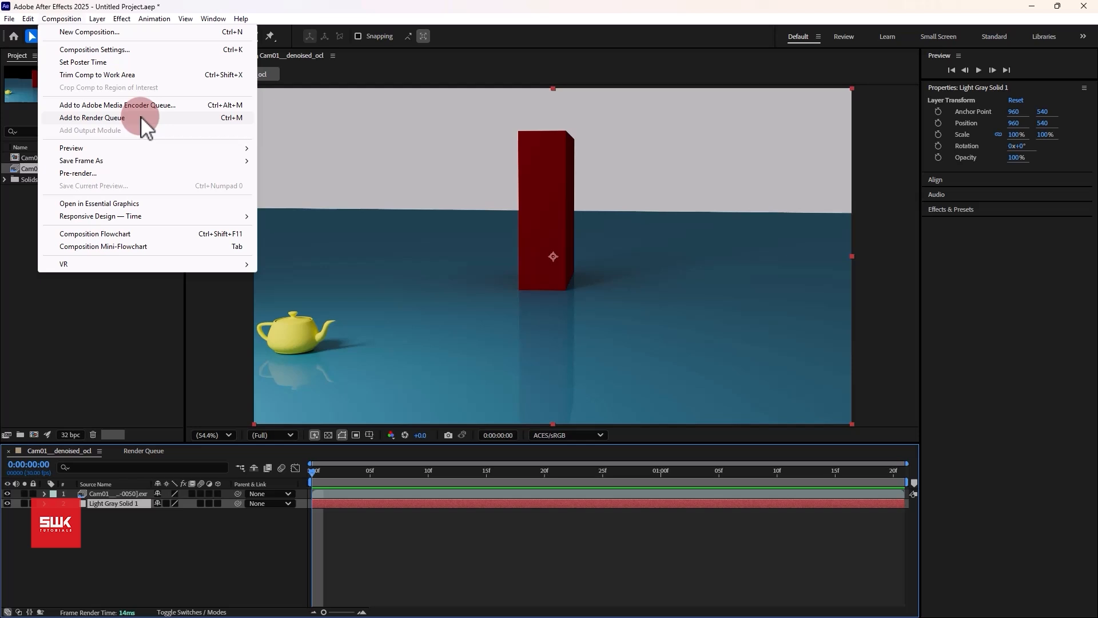
click(92, 118)
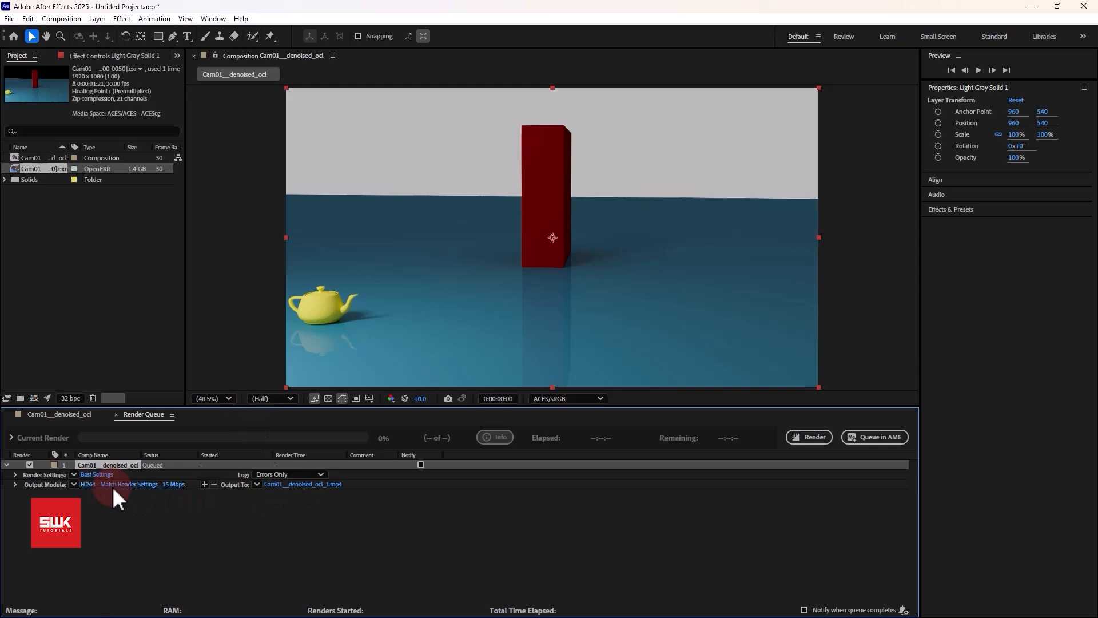
click(132, 484)
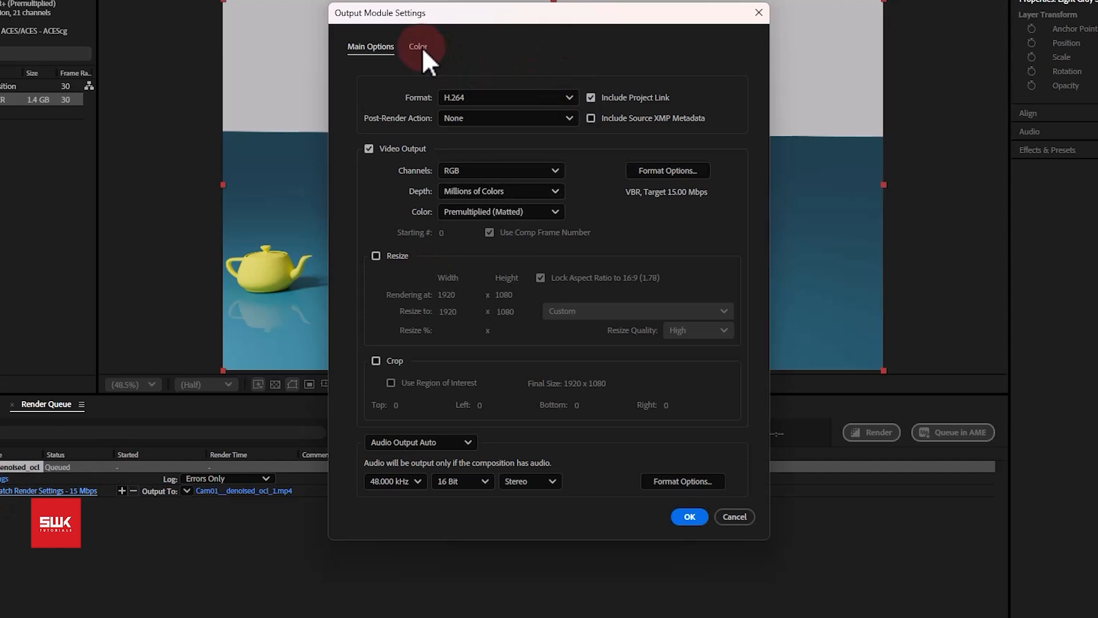
click(417, 46)
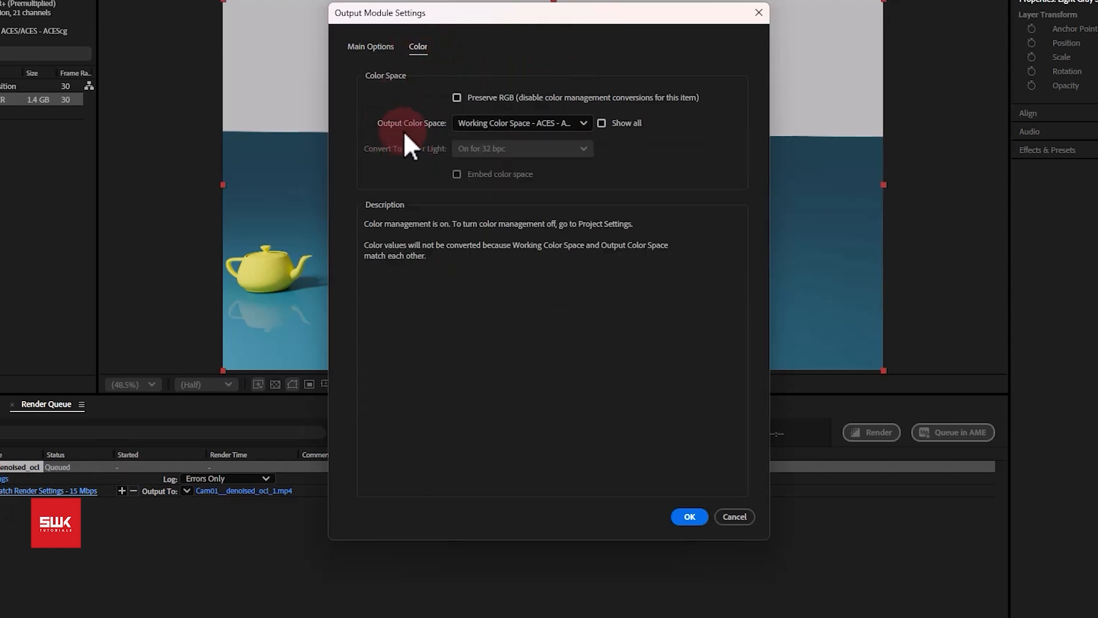
click(521, 123)
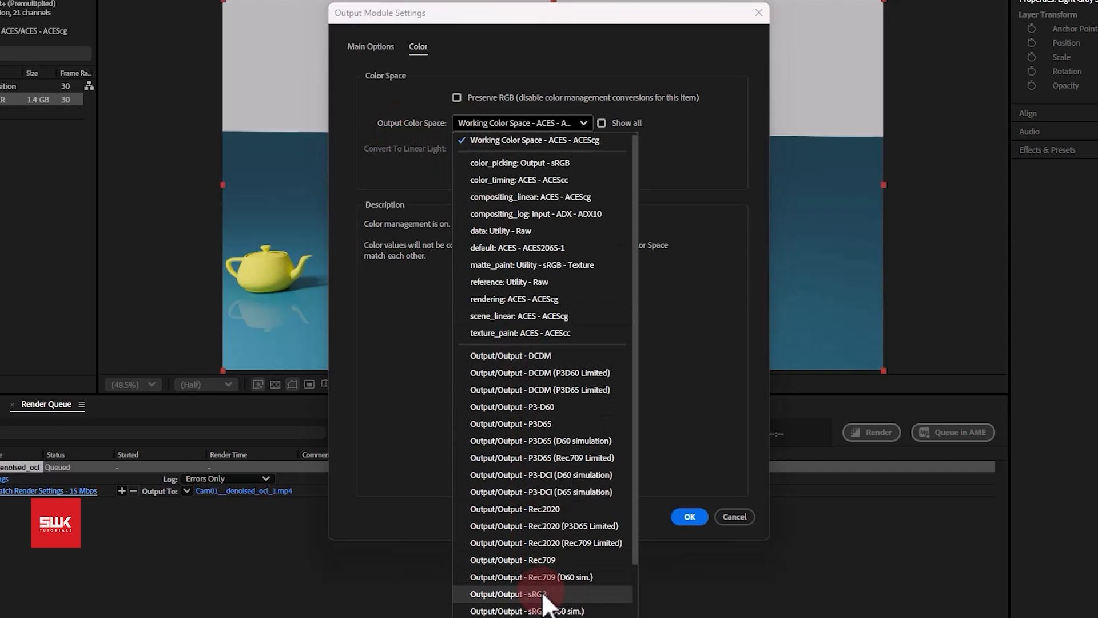
click(513, 594)
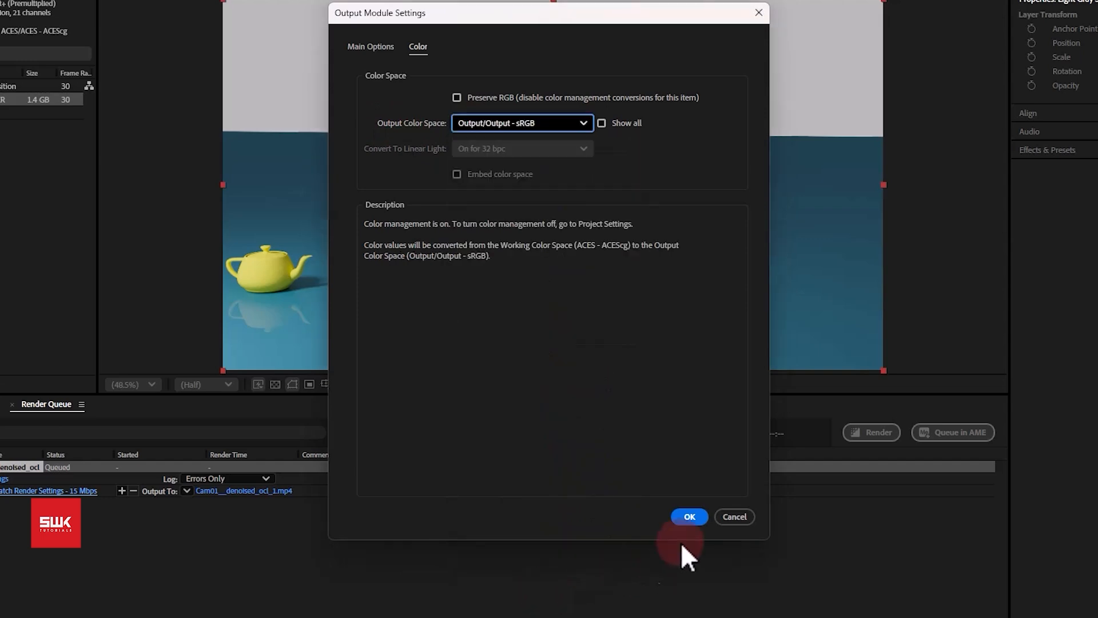
click(689, 515)
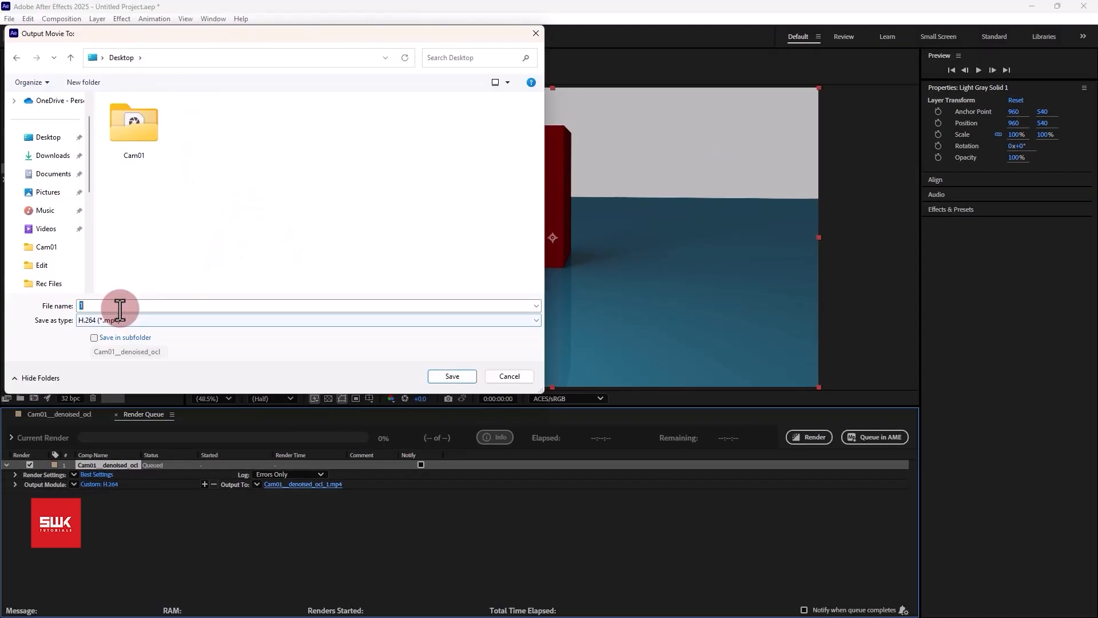
Step: Name the output movie 01.mp4 and render the queued composition
text(0)
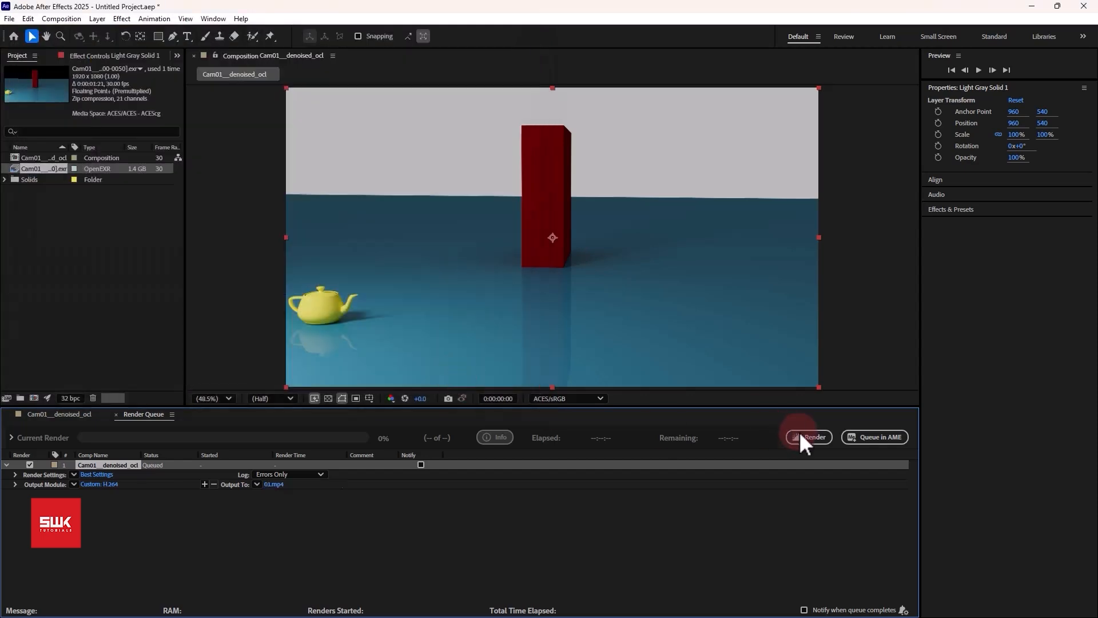
click(812, 436)
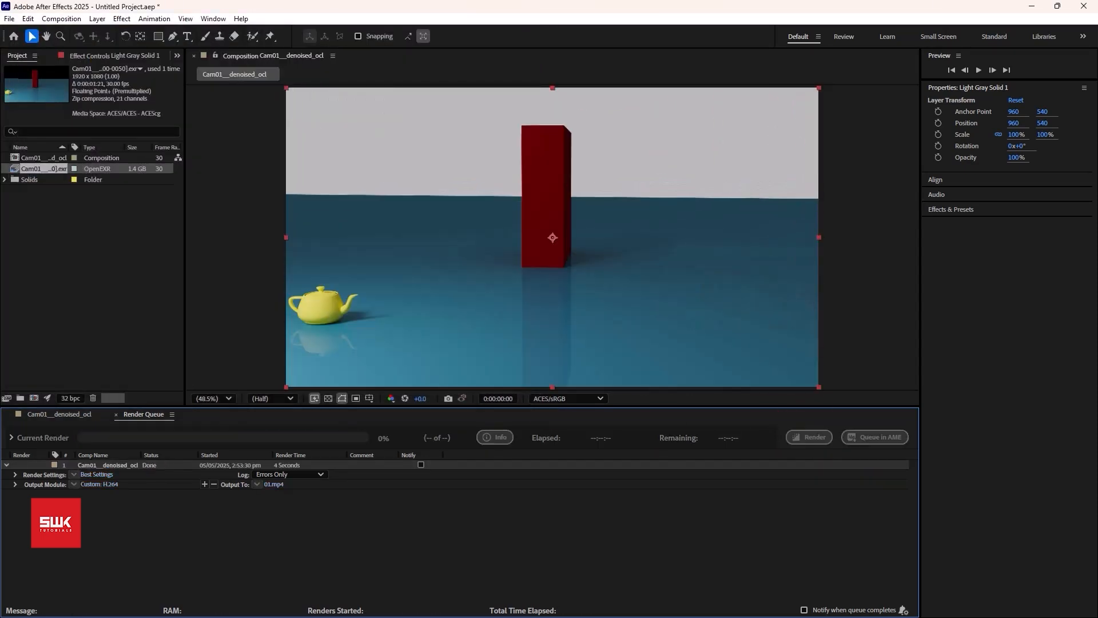